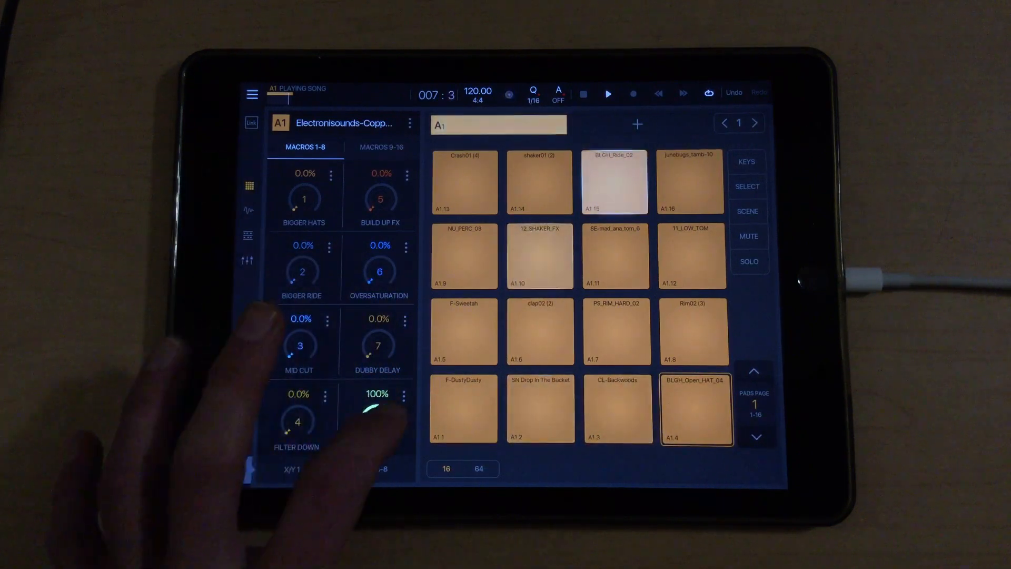
- Turn No Kicks back down, raise Mid Cut and adjust the Filter Down macro
left_click_drag(377, 419, 377, 438)
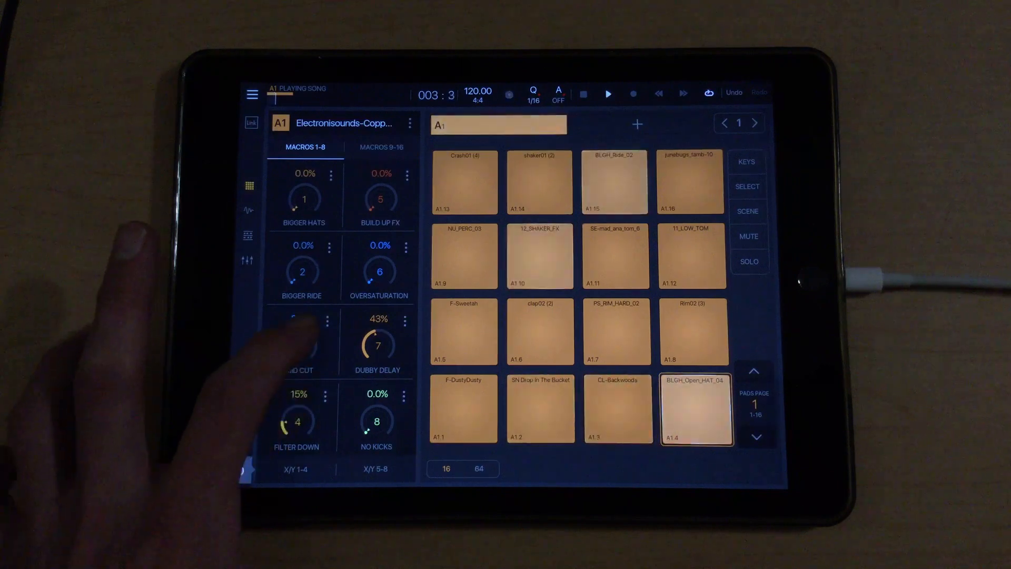
left_click_drag(299, 345, 304, 323)
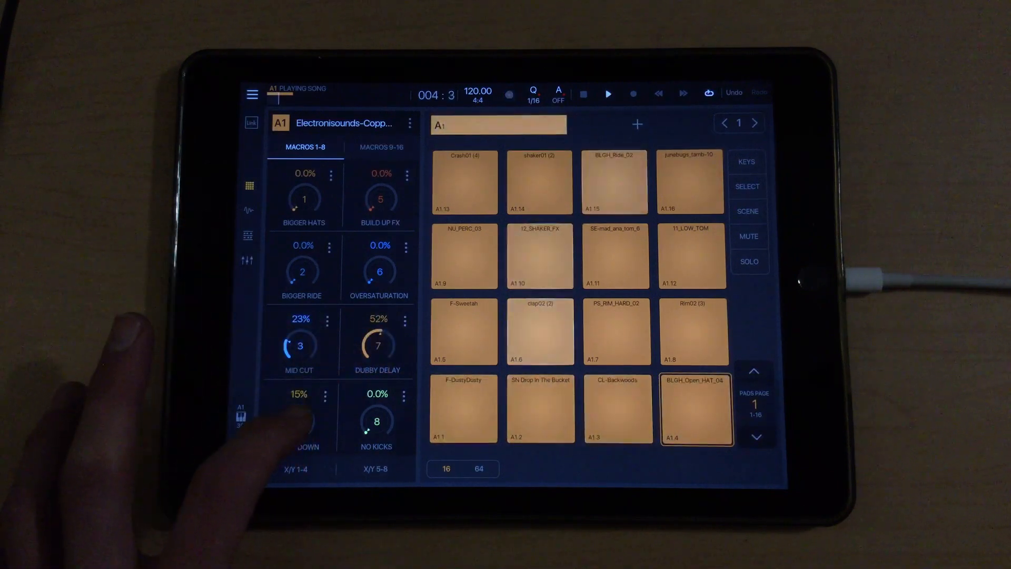
left_click_drag(299, 419, 299, 380)
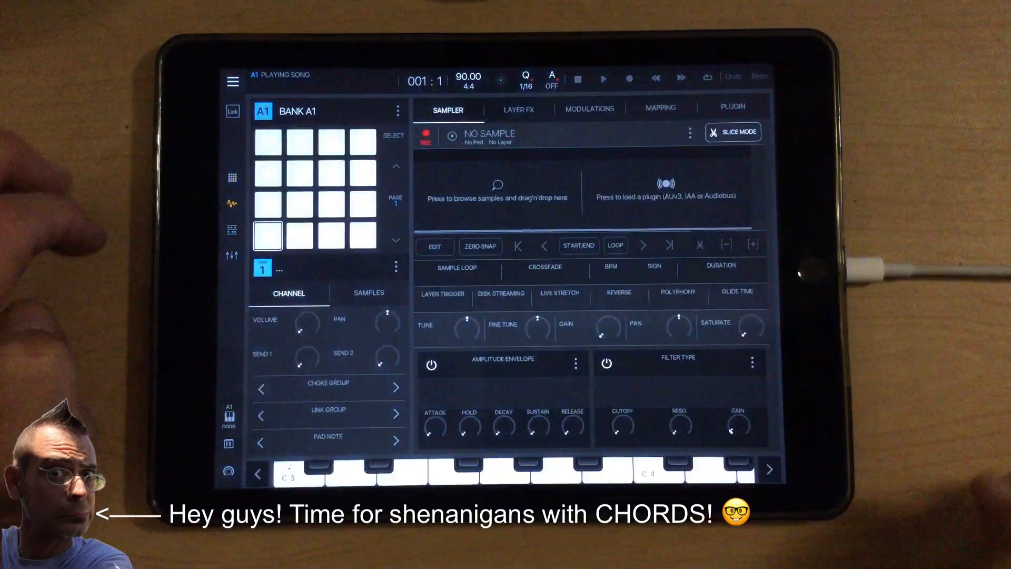
- Choose to load a plugin instrument and scroll through the Select Plugin App list
left_click(732, 107)
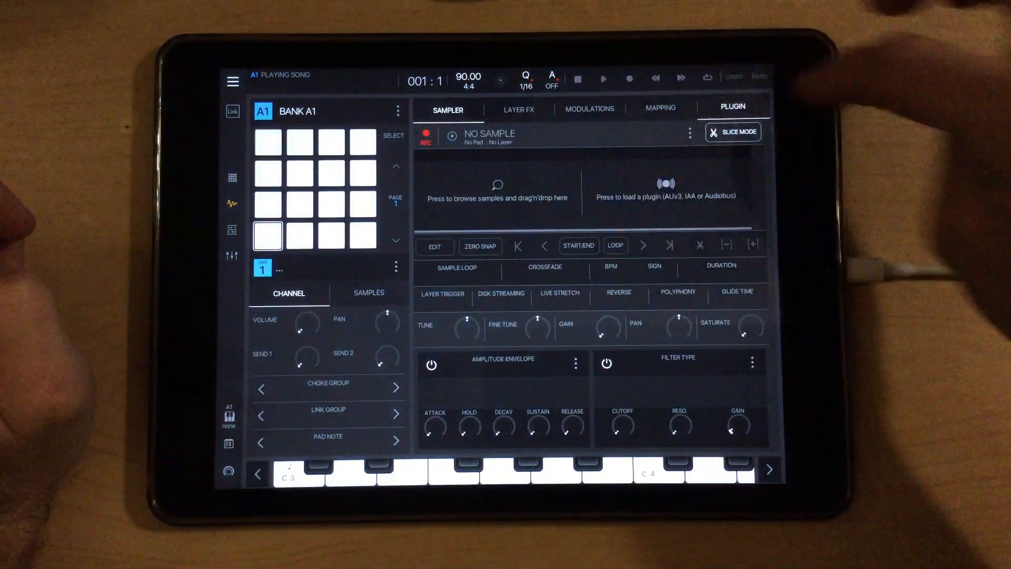
left_click(665, 190)
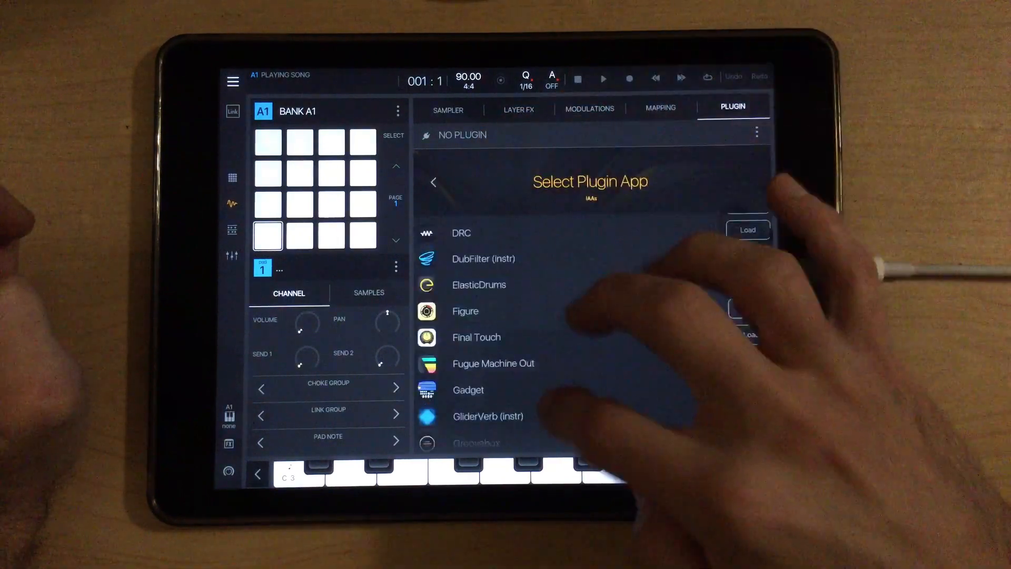
scroll("down", 3)
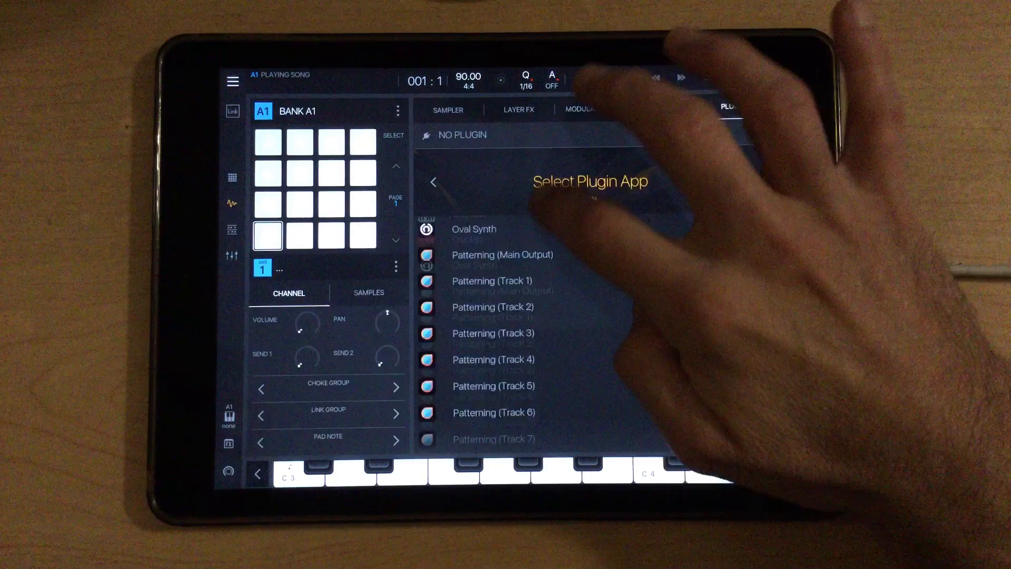
scroll("down", 3)
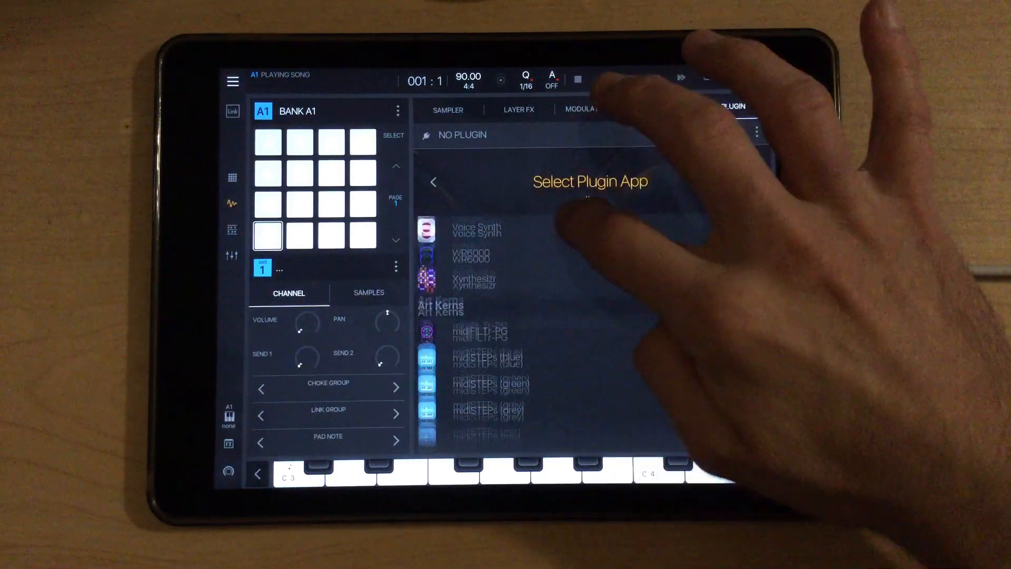
scroll("down", 3)
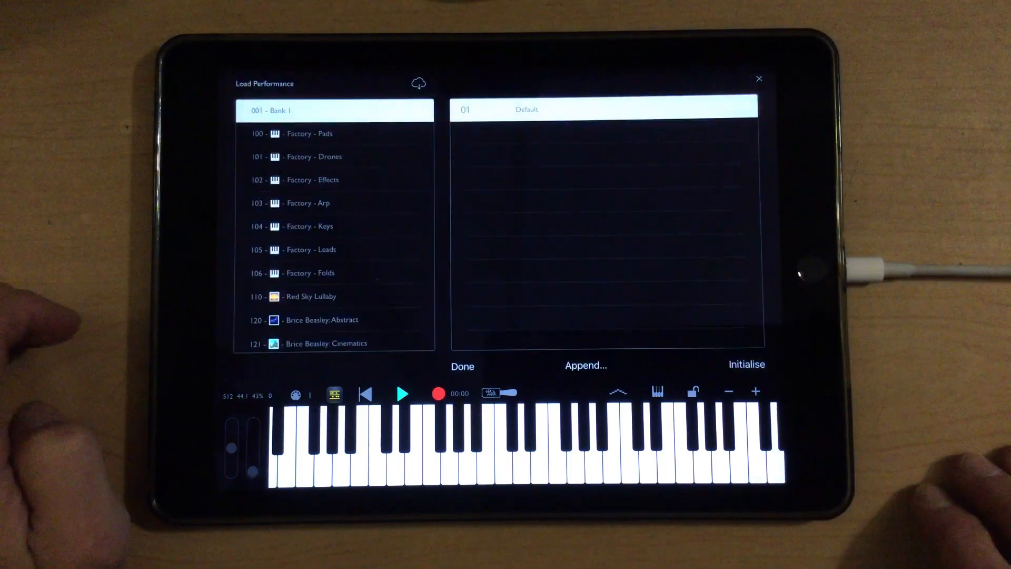
- Audition Factory Pads and Keys performances like ThirtyTwo and RichSweptris, settling on FretzSwept
left_click(296, 133)
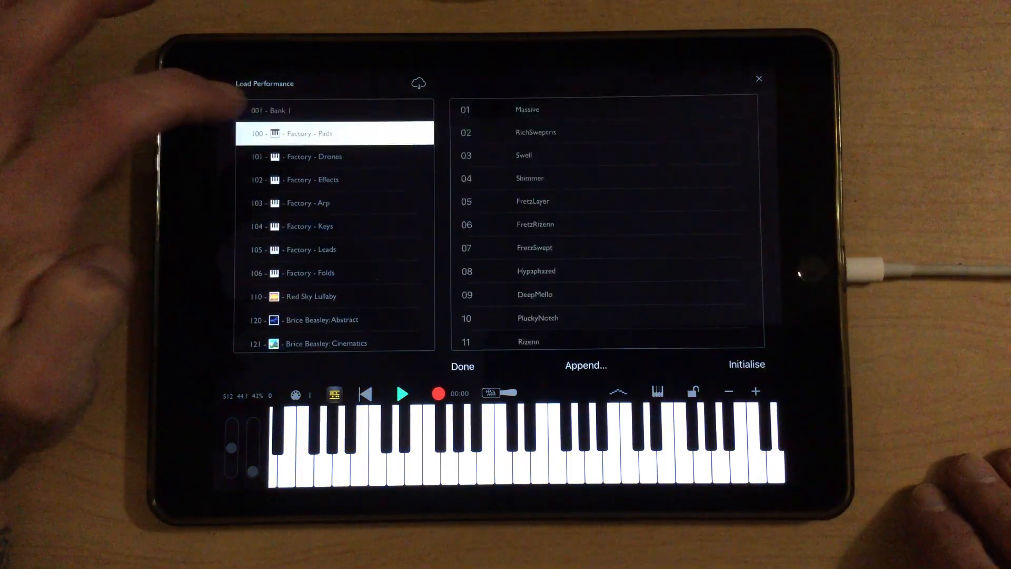
left_click(322, 226)
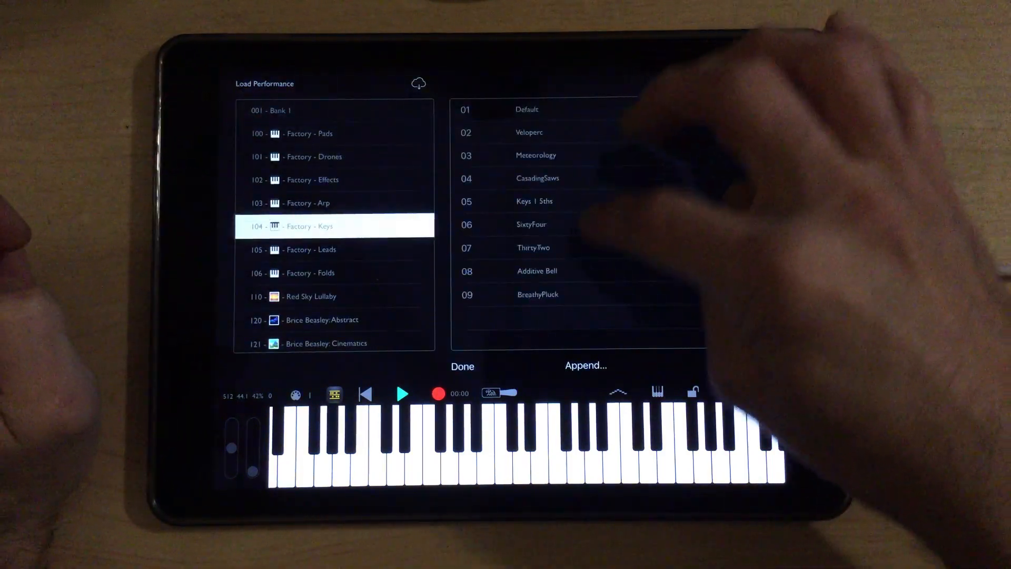
left_click(537, 178)
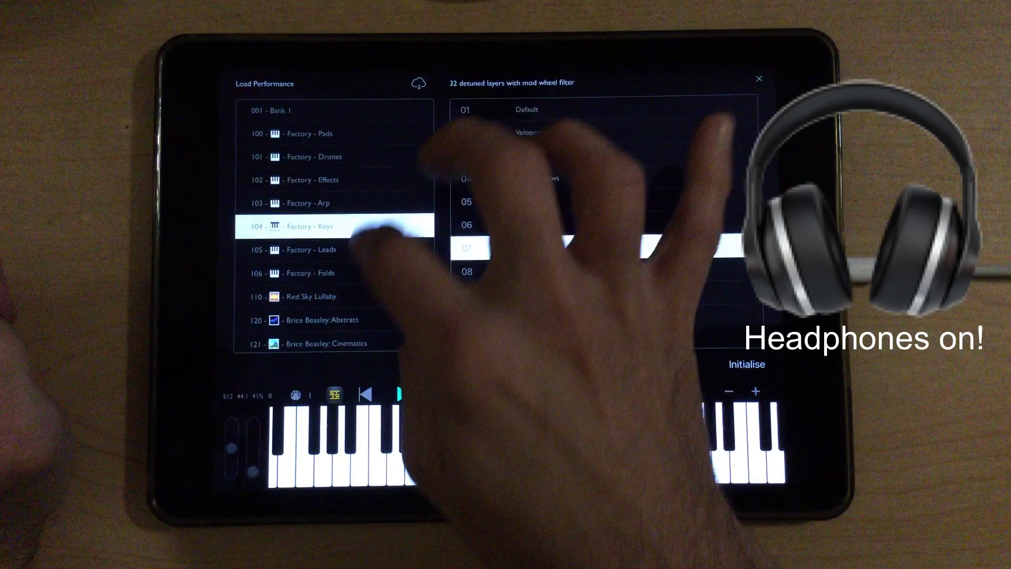
left_click(296, 133)
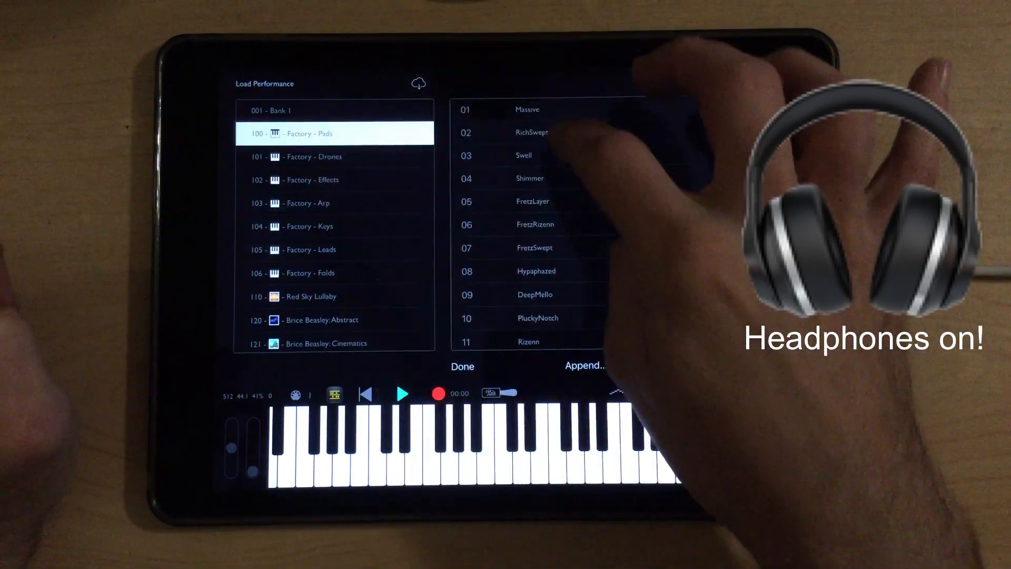
left_click(531, 132)
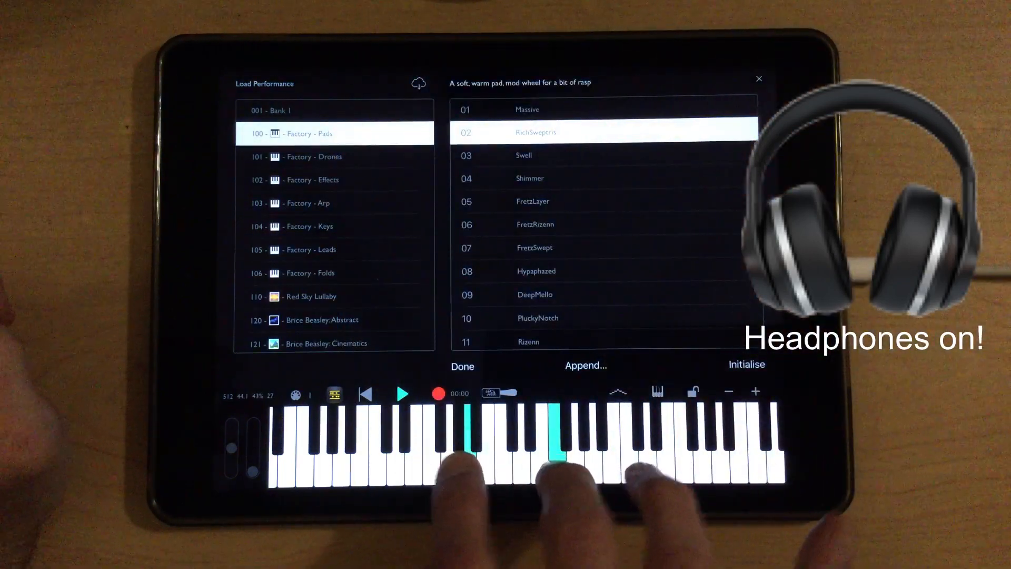
left_click(534, 248)
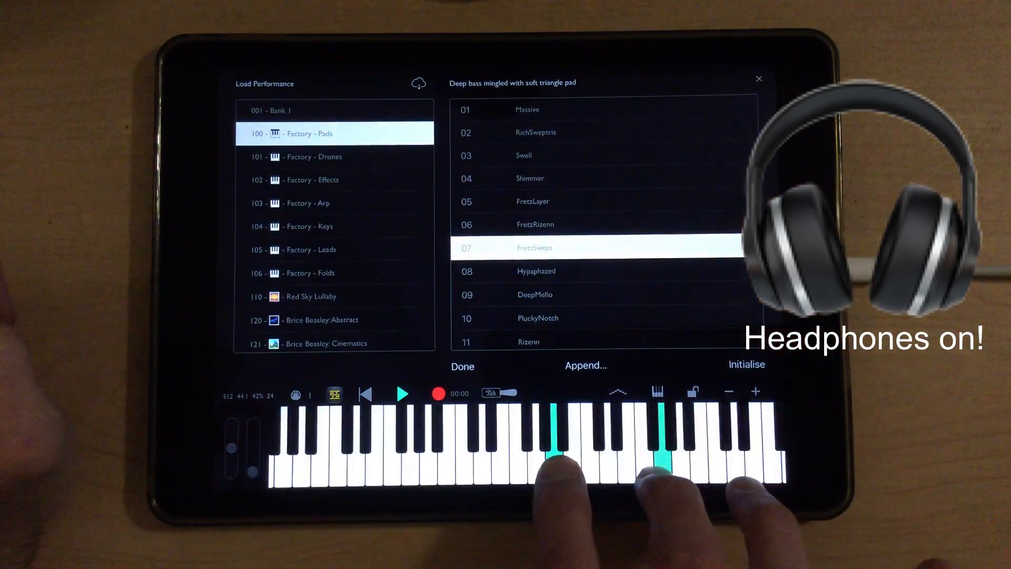
left_click(534, 293)
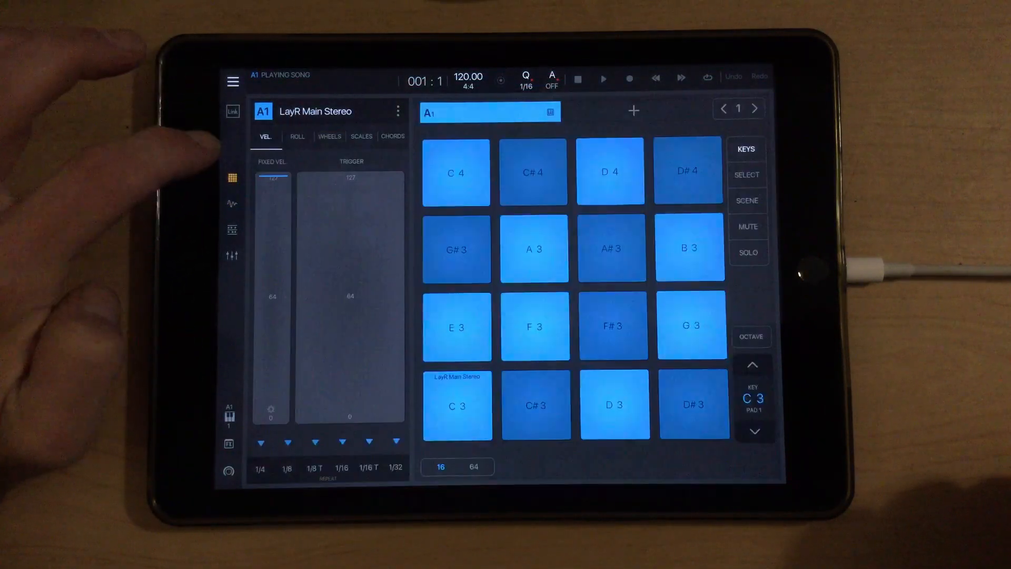
- View the CHORDS options for the pads, then switch to the song arrangement
left_click(392, 136)
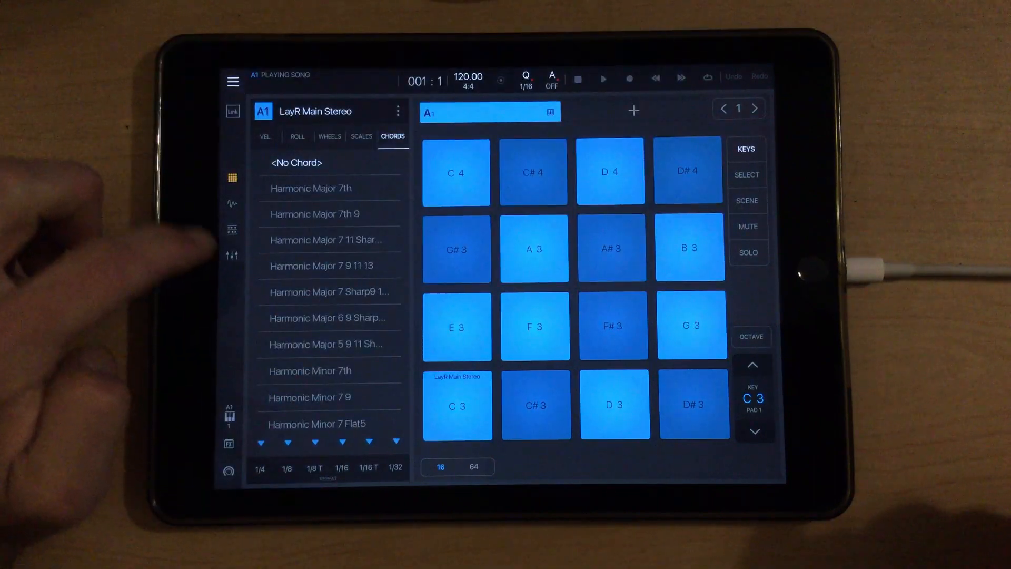
left_click(232, 230)
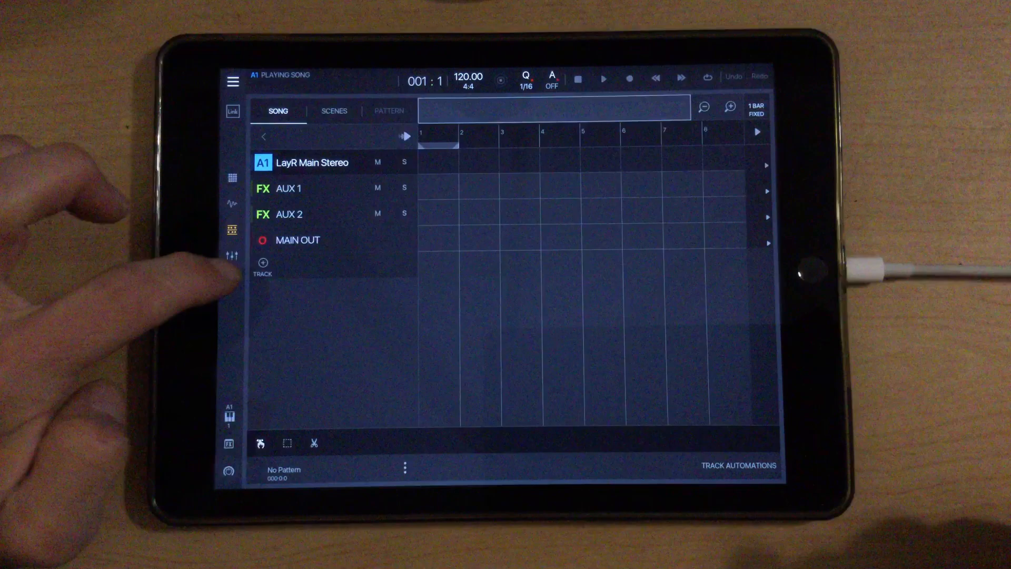
- Create a new audio track named Audio 1 and select it to show its options
left_click(262, 263)
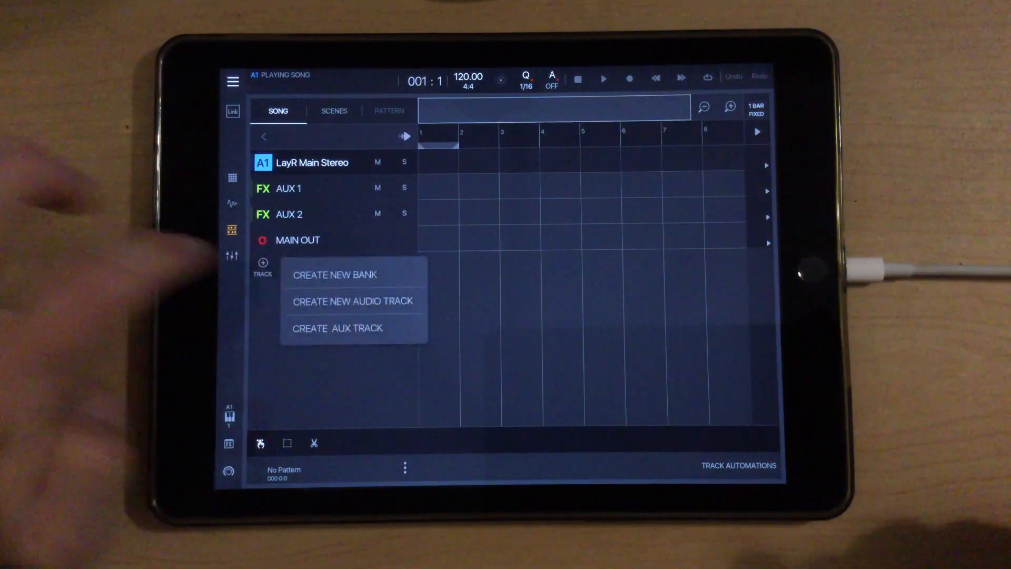
left_click(352, 301)
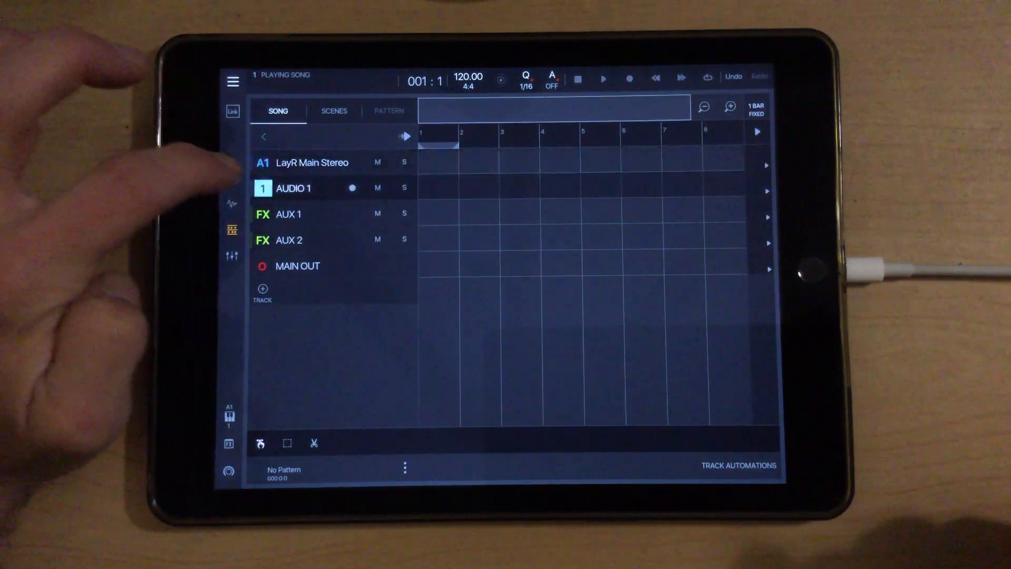
left_click(292, 187)
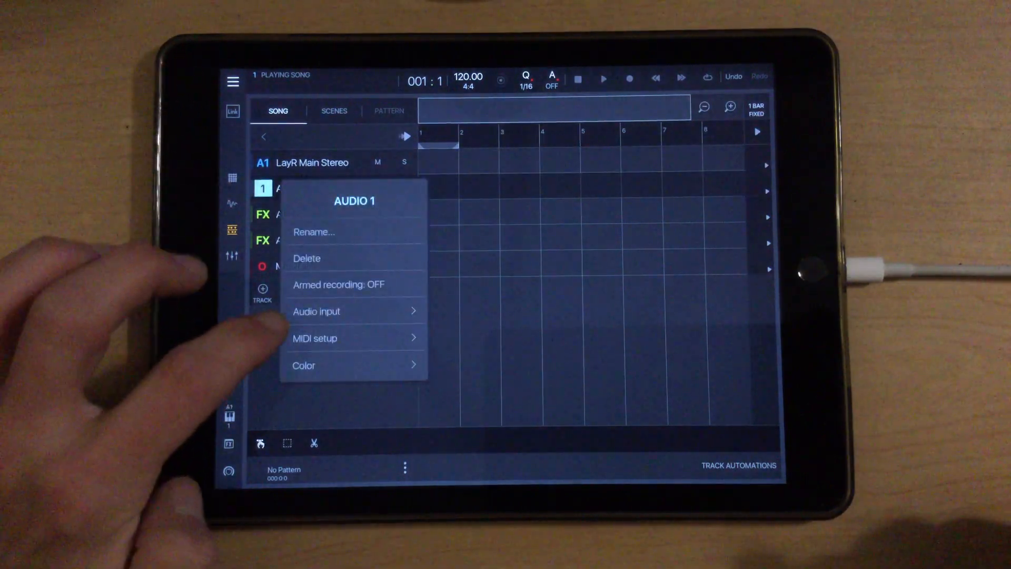
left_click(316, 311)
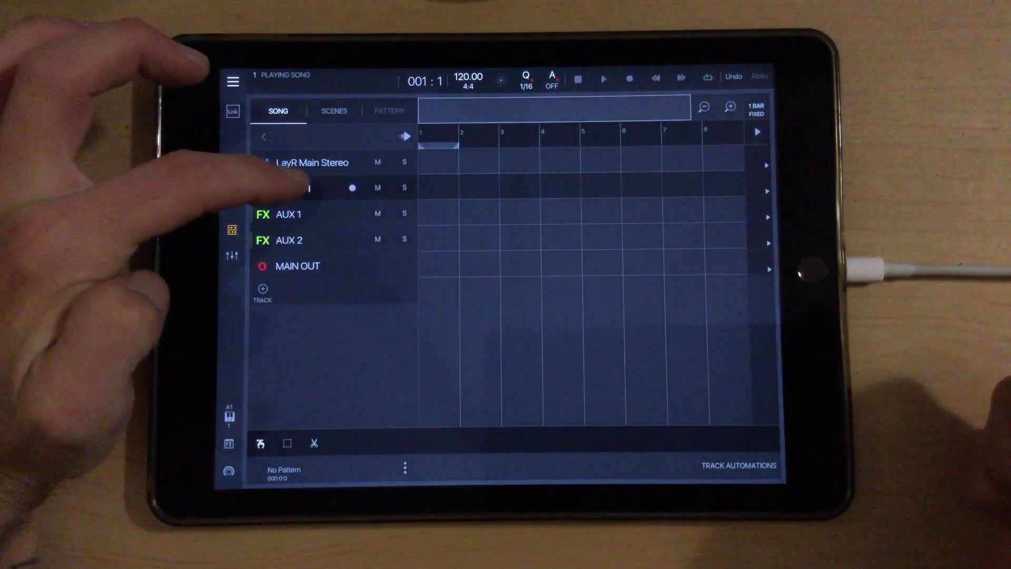
left_click(293, 188)
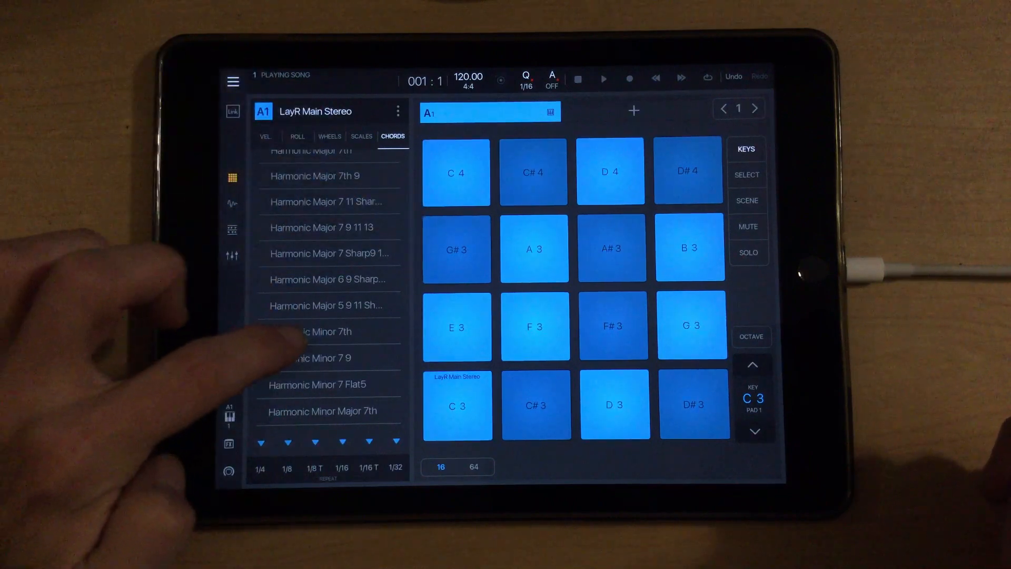
- Assign Harmonic Minor 7th chords to the LayR pads, shift the octave and audition one
left_click(310, 331)
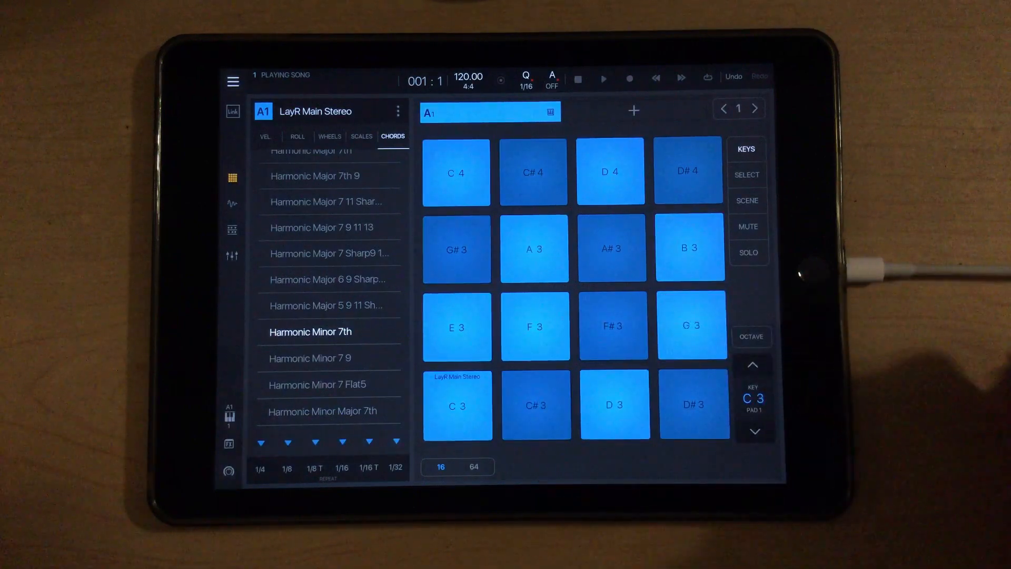
left_click(535, 405)
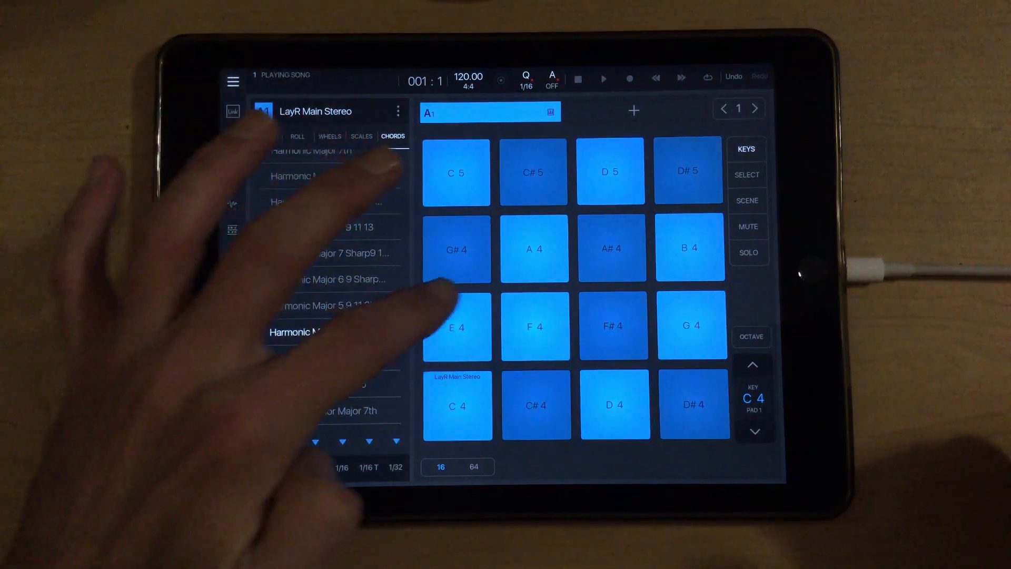
left_click(457, 249)
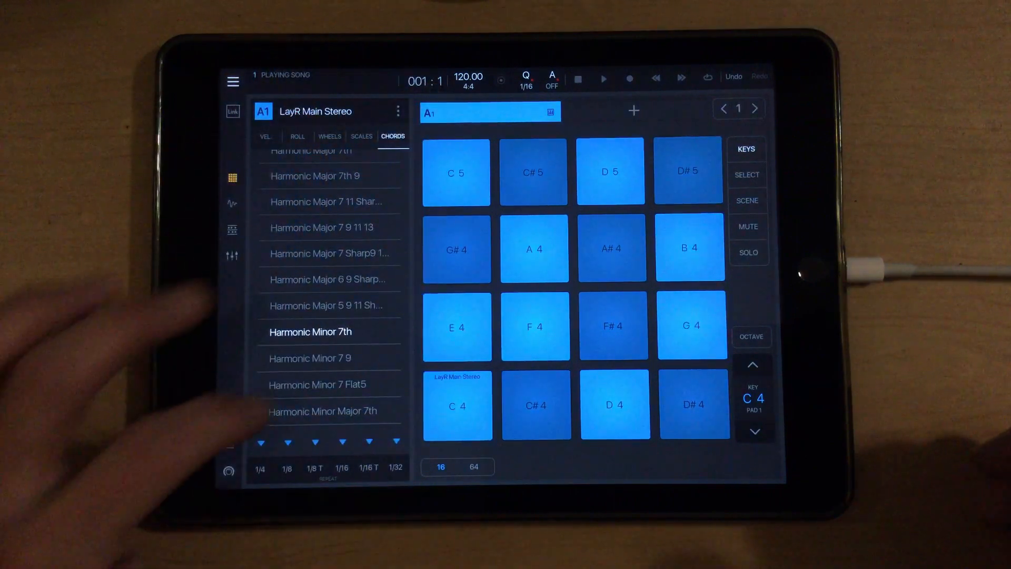
- Arm the AUDIO 1 track for recording in Song view
scroll("down", 3)
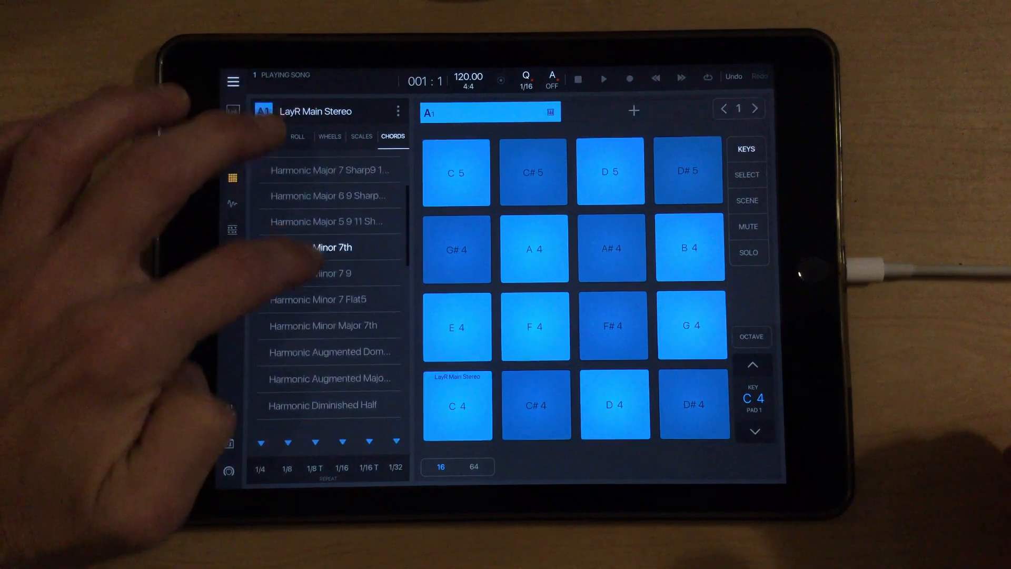
scroll("down", 3)
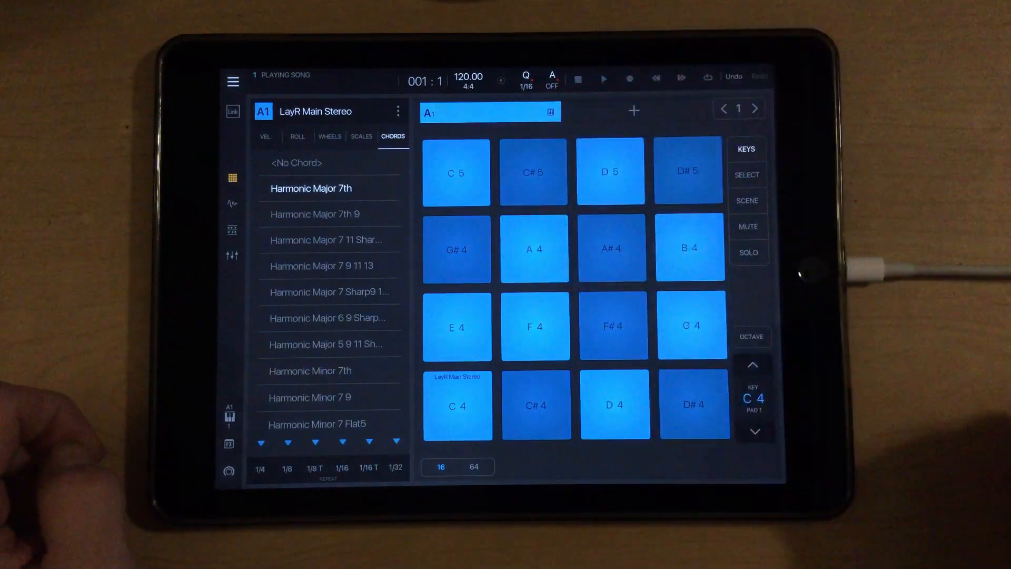
scroll("down", 3)
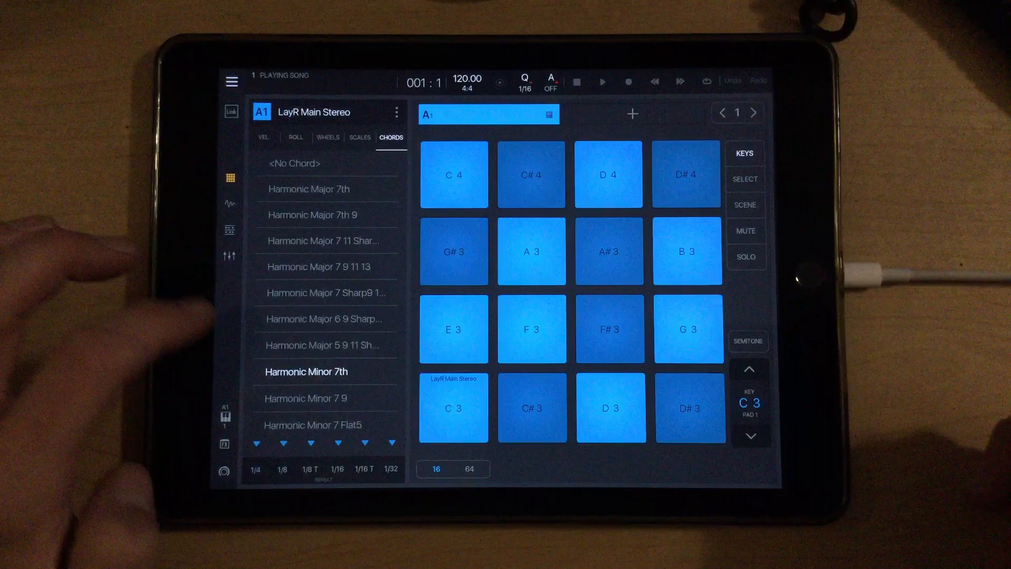
left_click(531, 407)
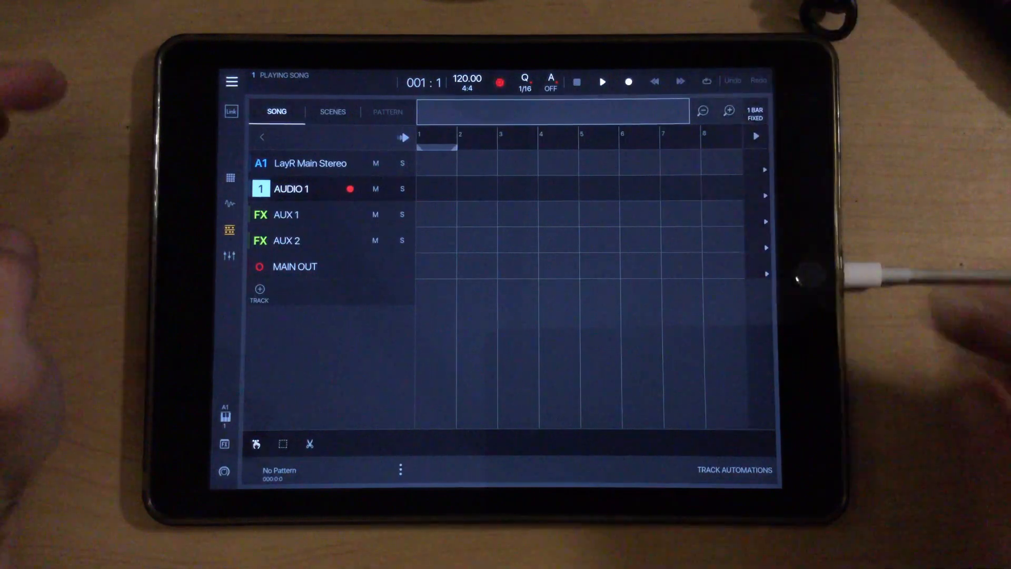
- Enable Quantize on Record at 1/16 with a one-bar pre-roll in Recording settings
left_click(525, 82)
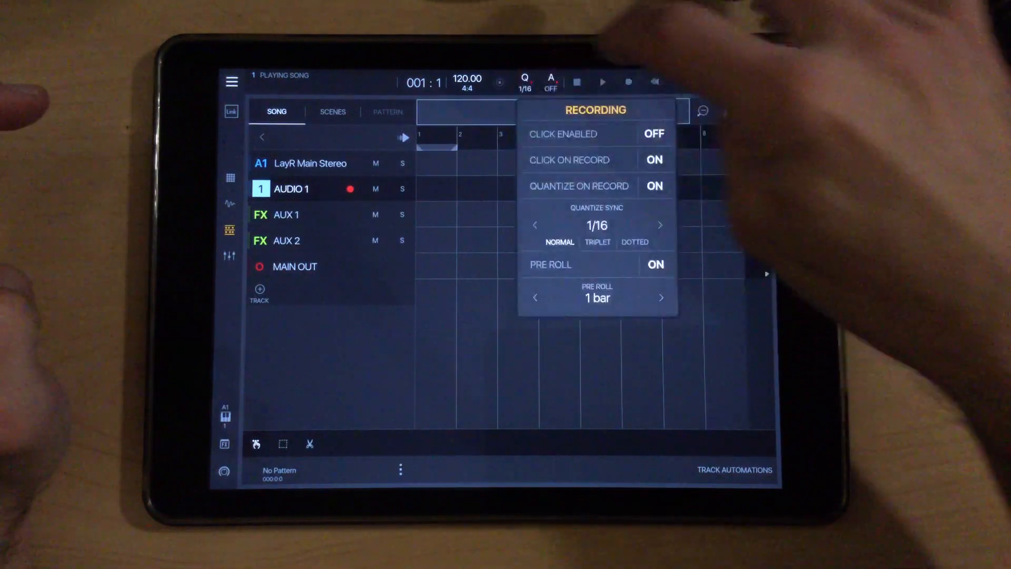
left_click(654, 159)
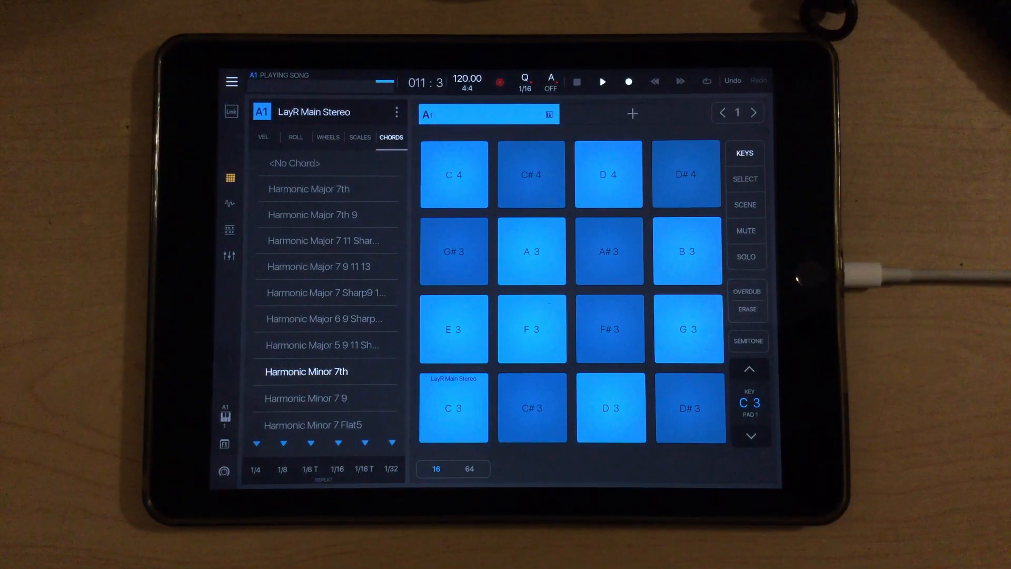
- Play two LayR chord pads live while the take records over the drums
left_click(687, 175)
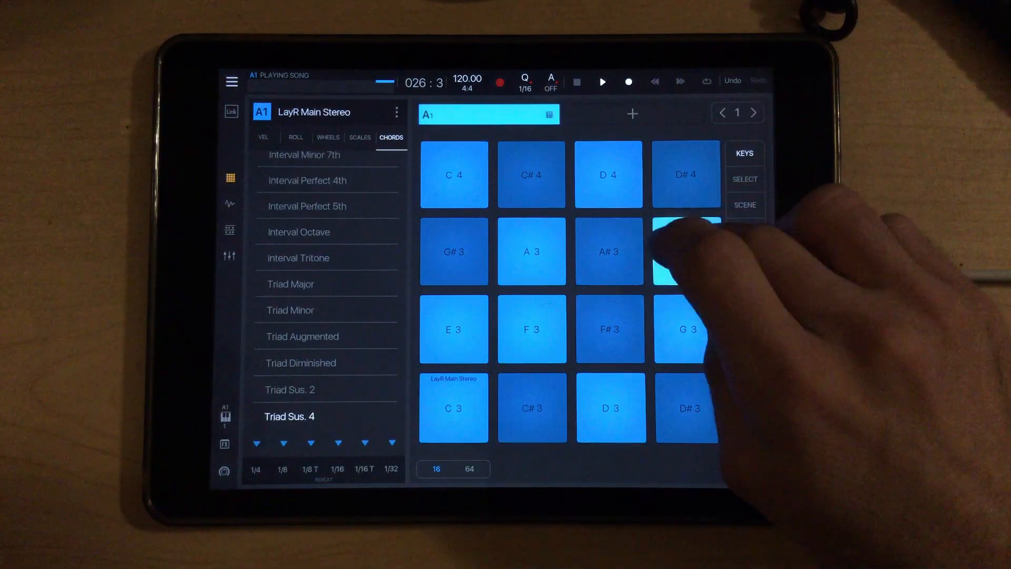
left_click(687, 251)
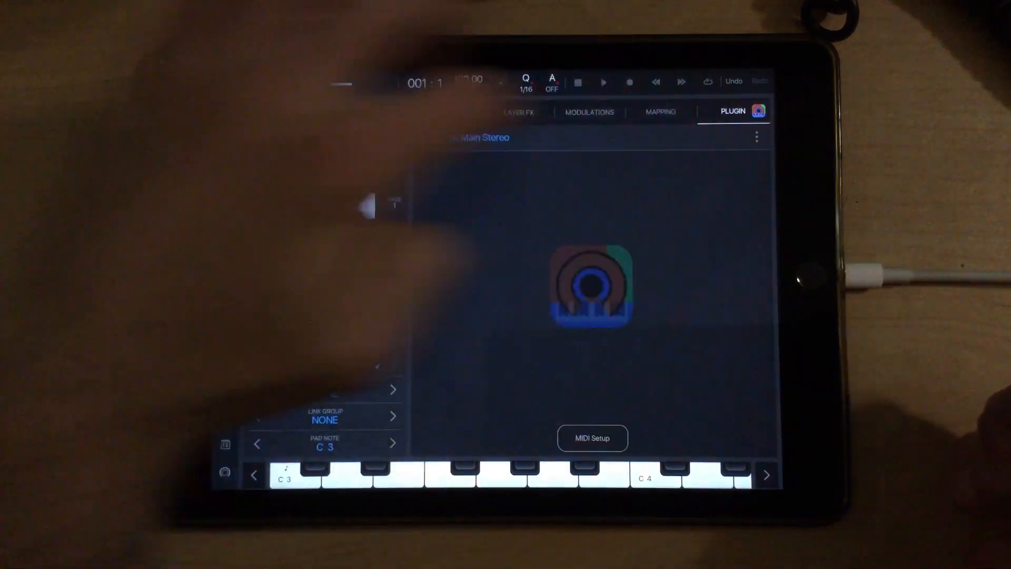
- Close the LayR plugin page to get back to the sixteen sample pads
left_click(755, 137)
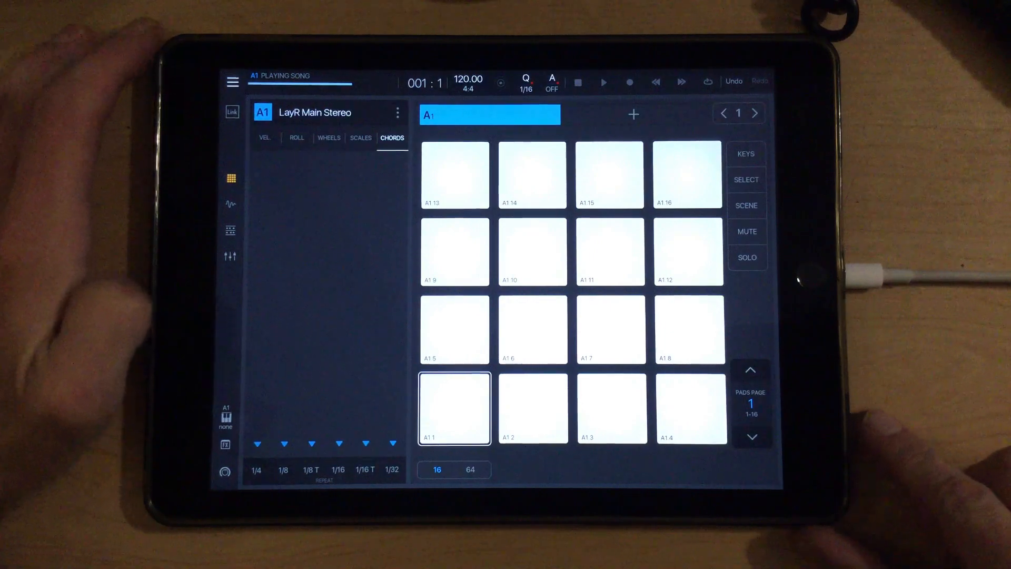
- Browse Documents > Unsaved Sessions > Session Dec 06 2017 > recordings and pick a recorded take
left_click(232, 82)
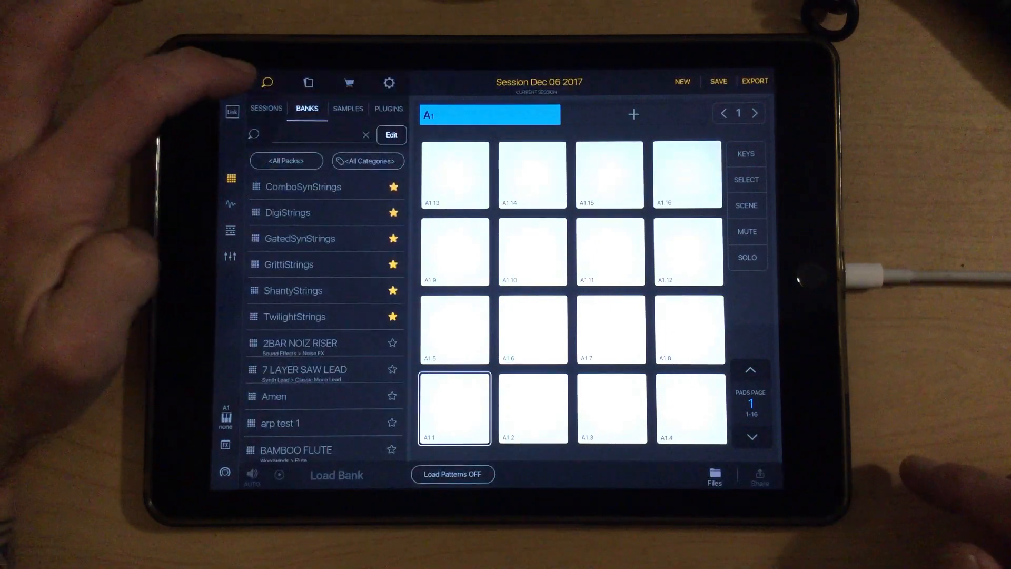
left_click(308, 82)
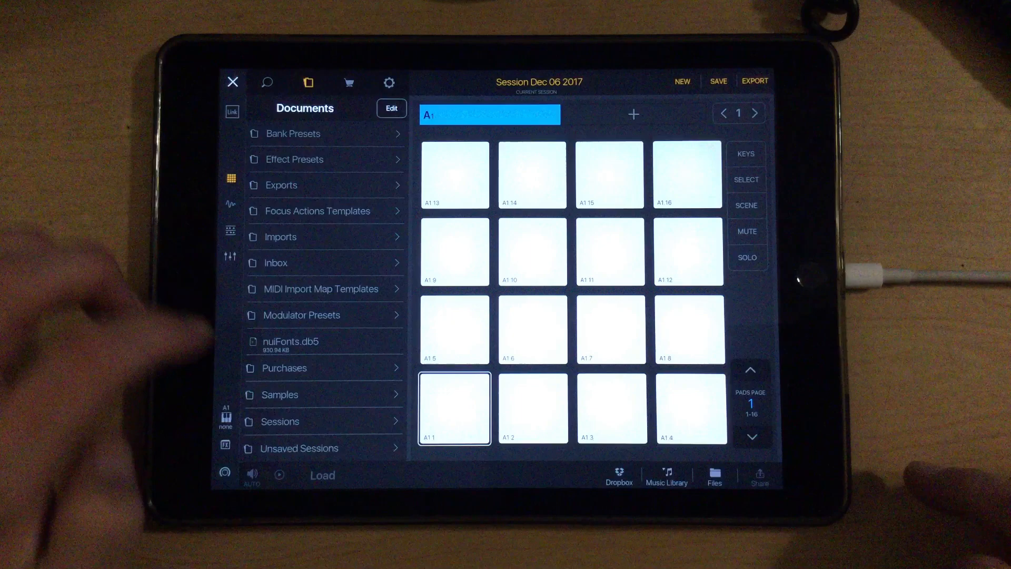
left_click(279, 422)
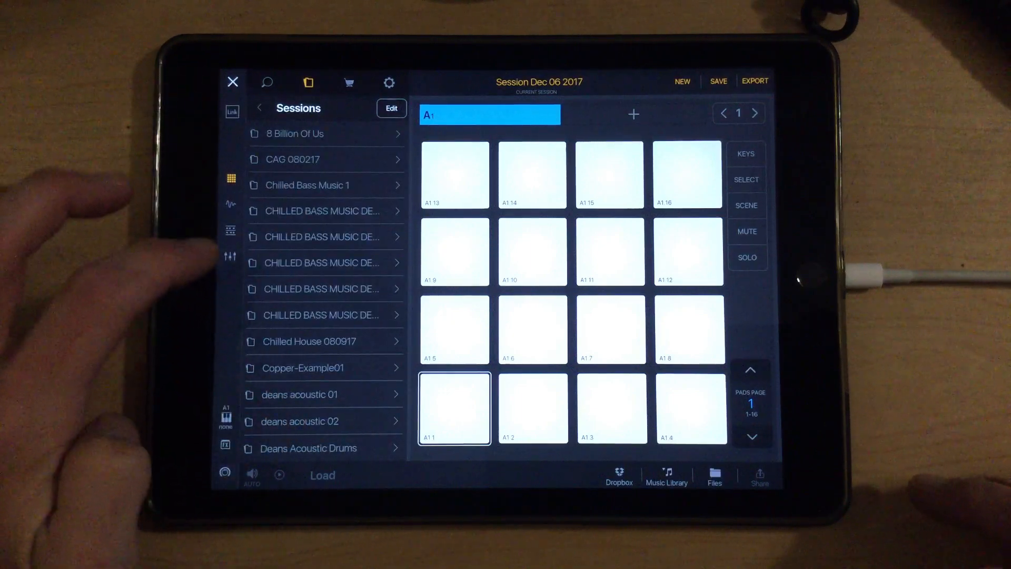
left_click(258, 108)
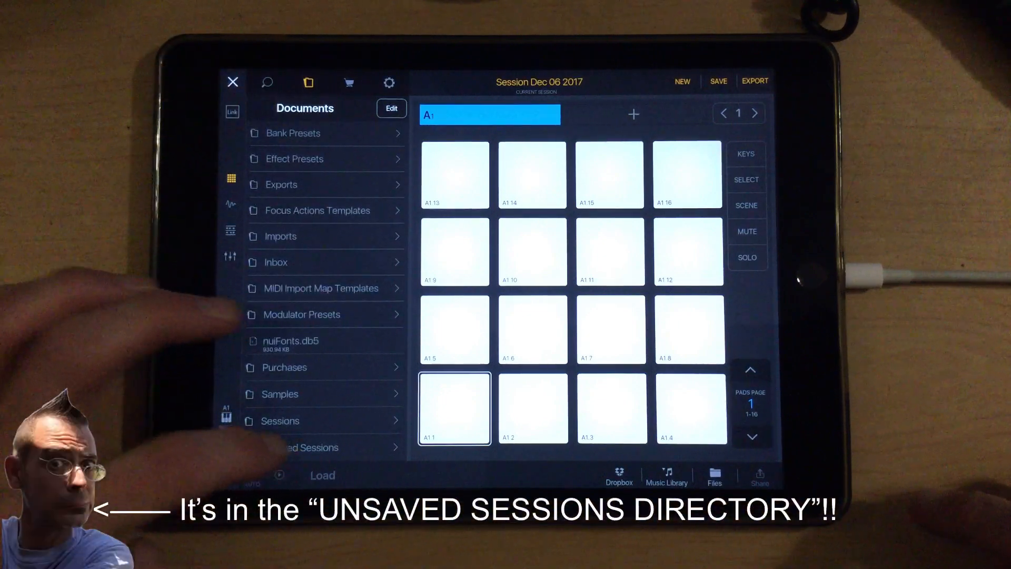
left_click(306, 447)
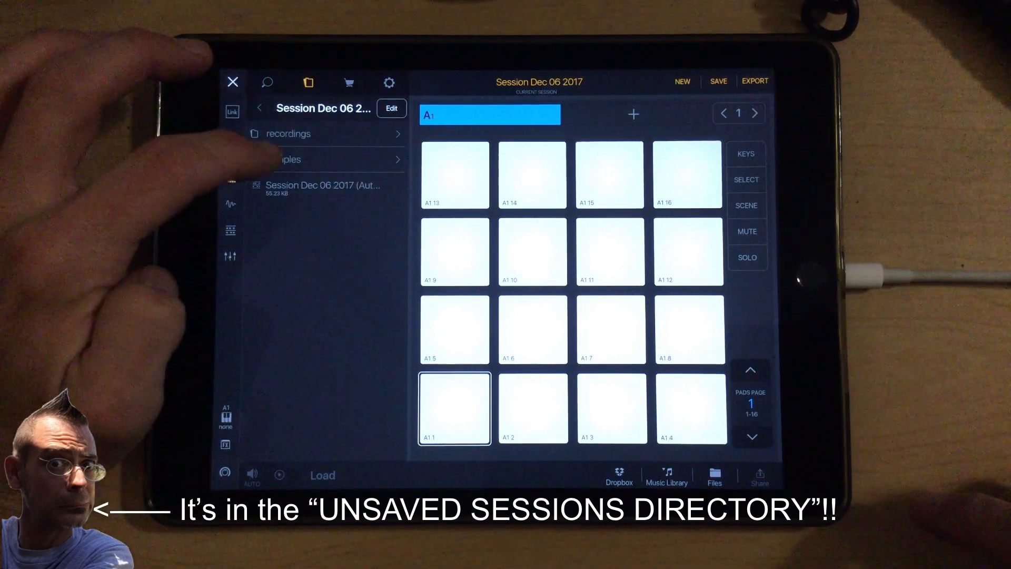
left_click(288, 133)
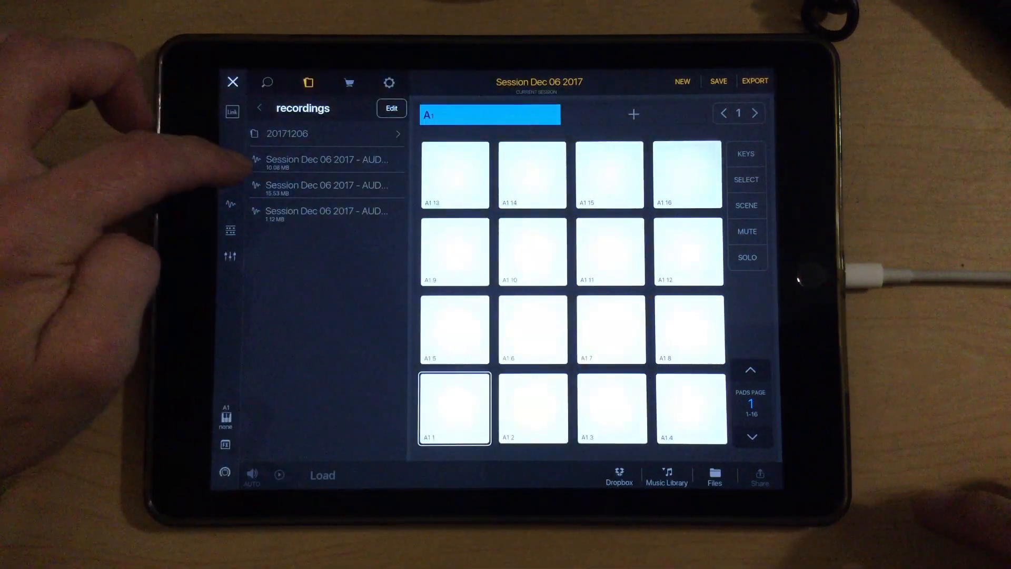
left_click(326, 189)
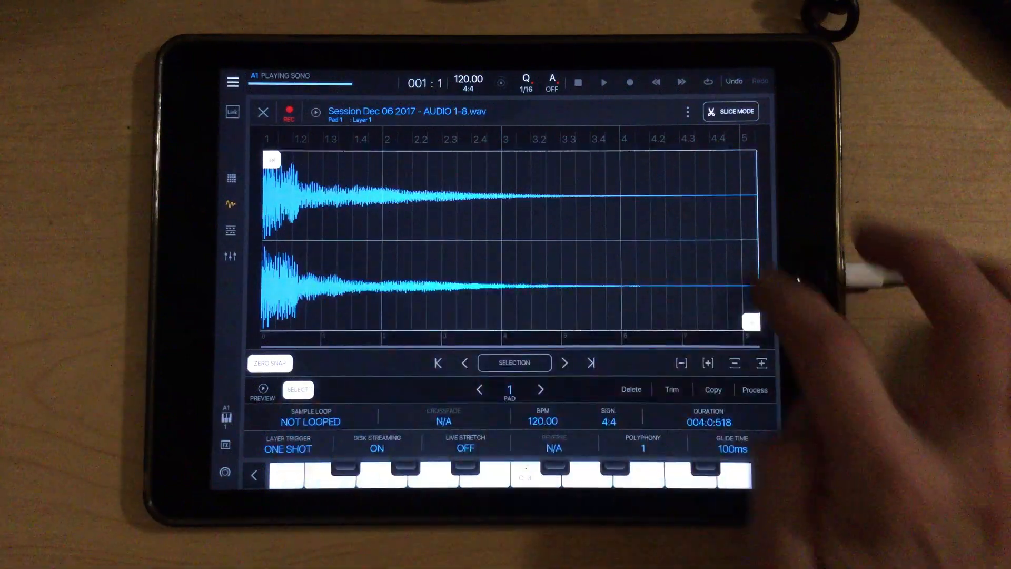
- Show pad 1's start/end markers and save the take as 'layr-C#minor7'
left_click(754, 389)
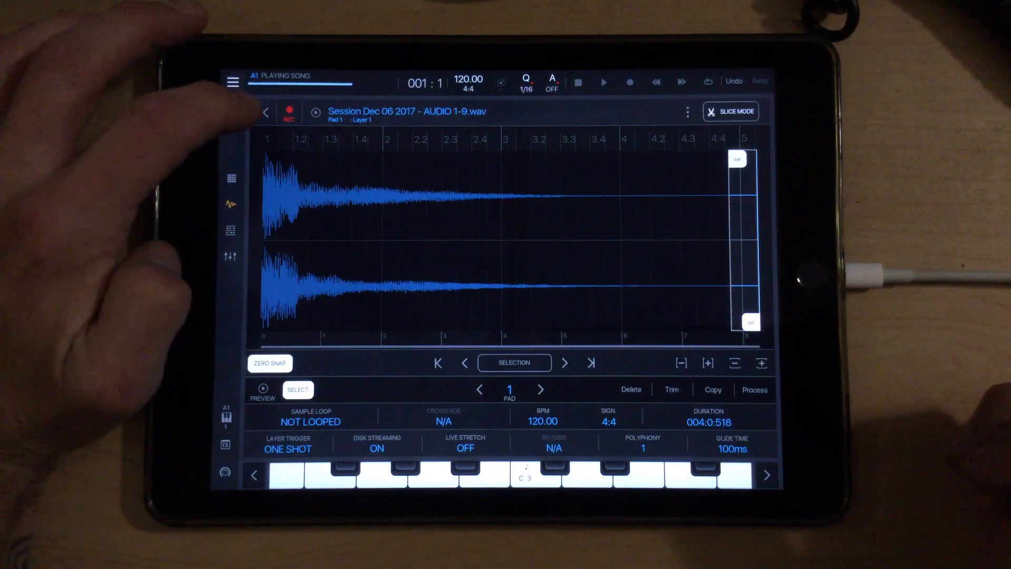
left_click(265, 112)
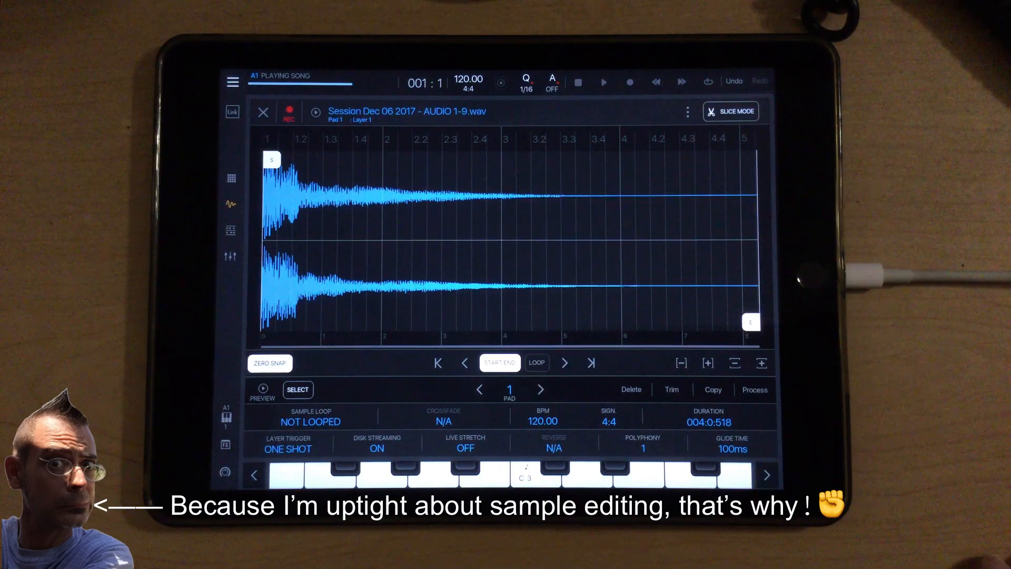
left_click(687, 111)
type("layr-")
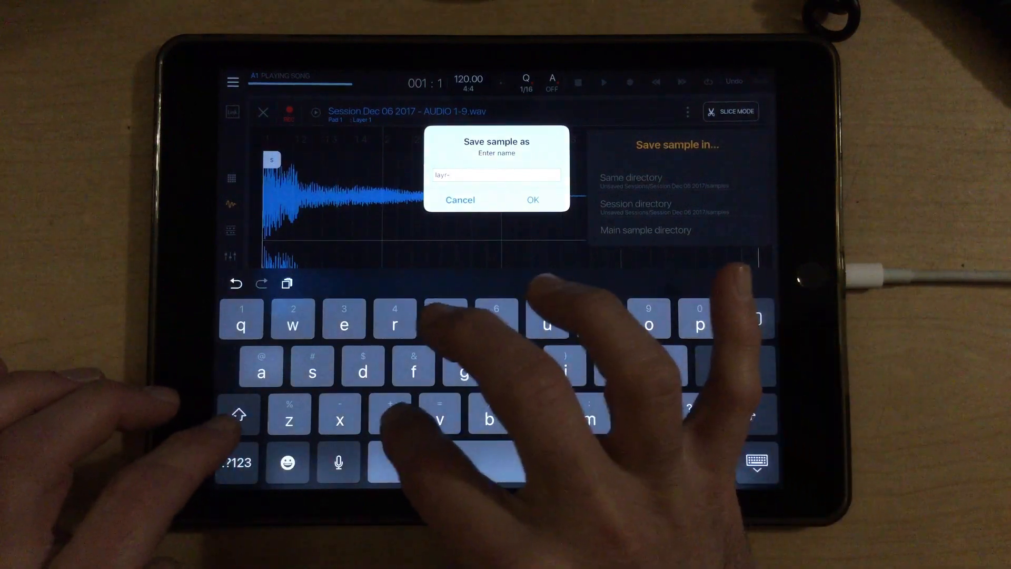
type("C")
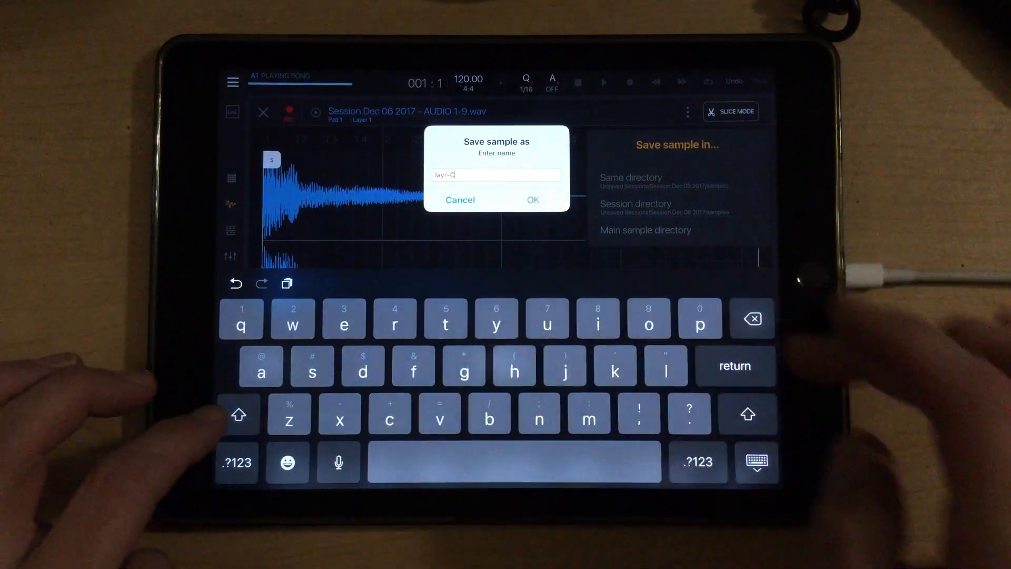
type("#")
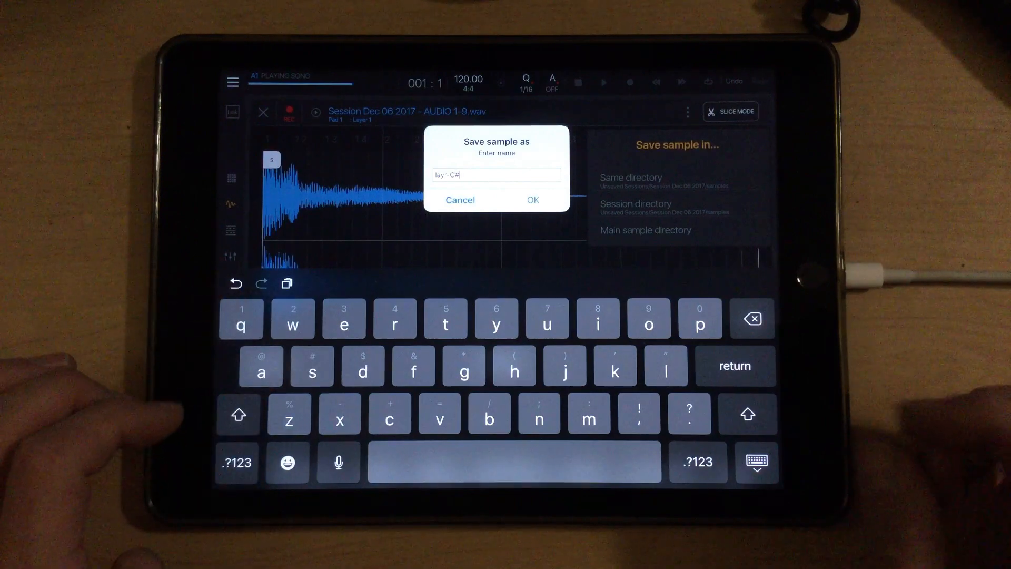
type("minor")
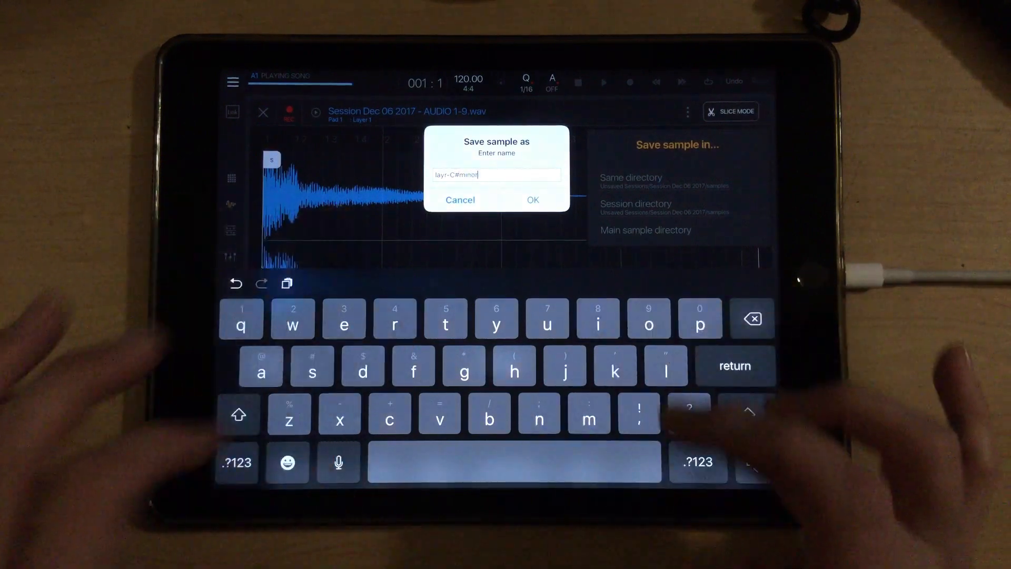
type("7")
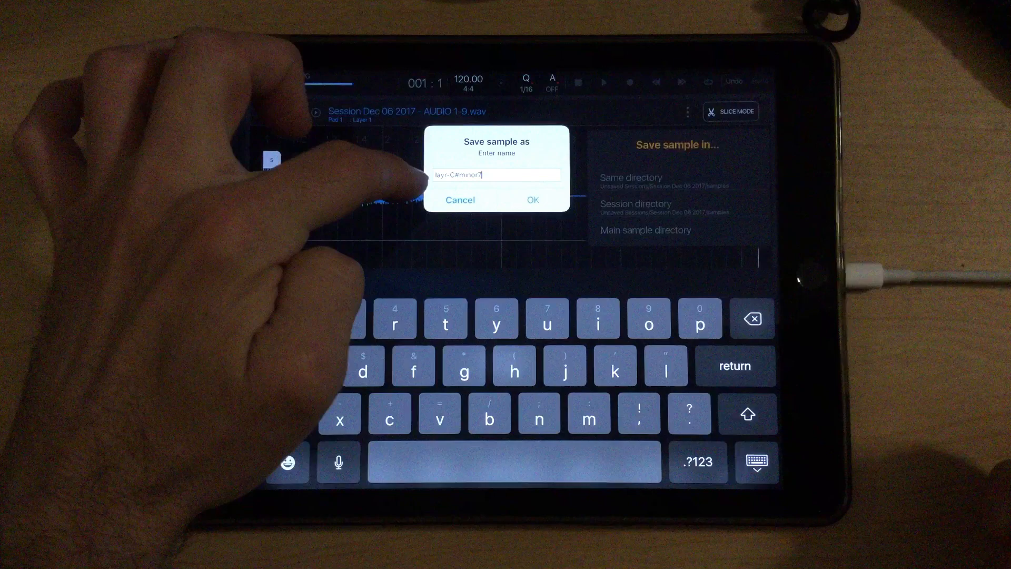
left_click(532, 200)
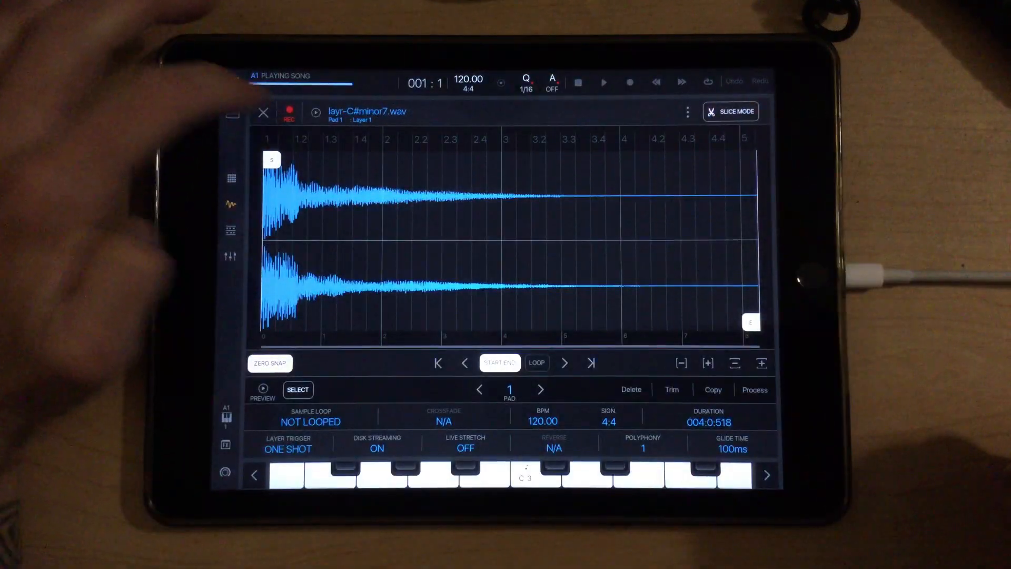
- Trim another recorded chord take and save it under a new layr- name
left_click(264, 112)
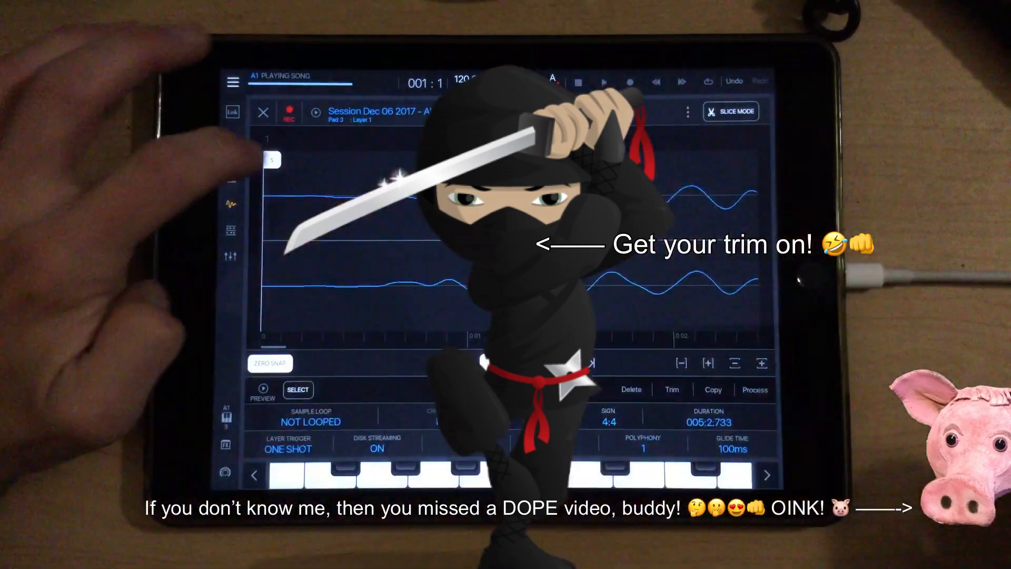
left_click(755, 390)
type("layR")
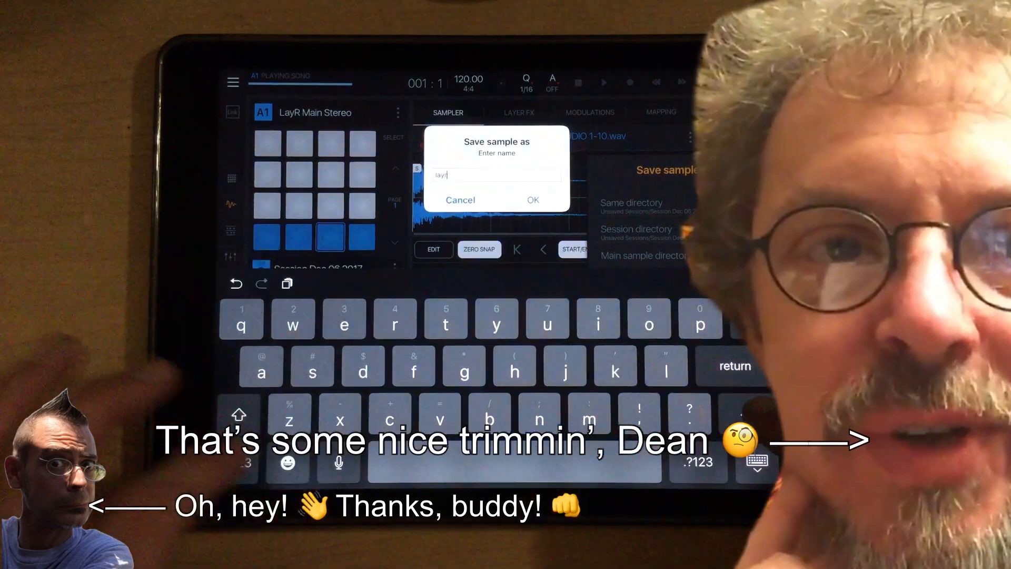
left_click(532, 199)
type("-")
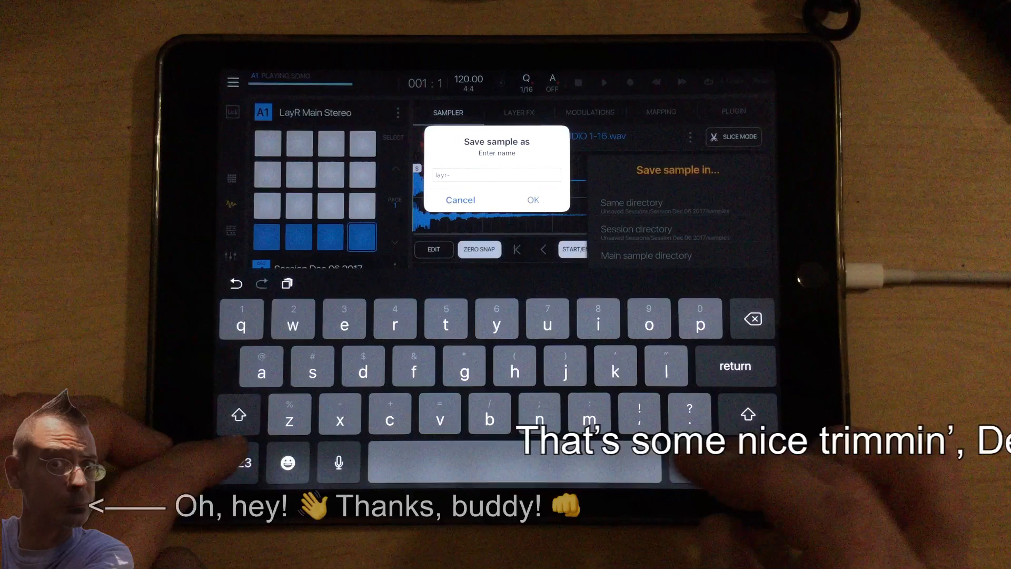
left_click(532, 199)
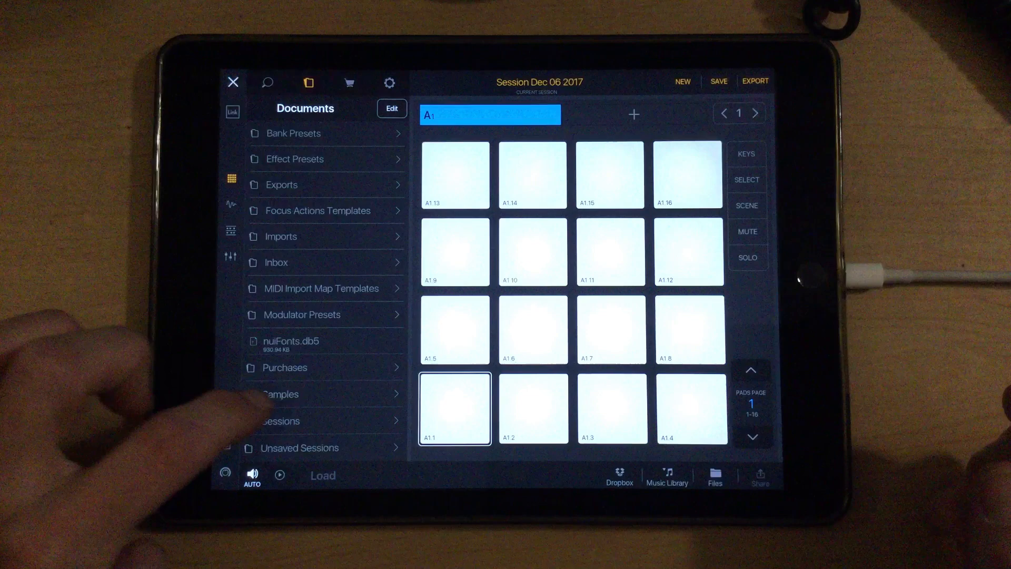
- Leave the Documents browser and choose to load a new bank from bank A1's options
left_click(279, 394)
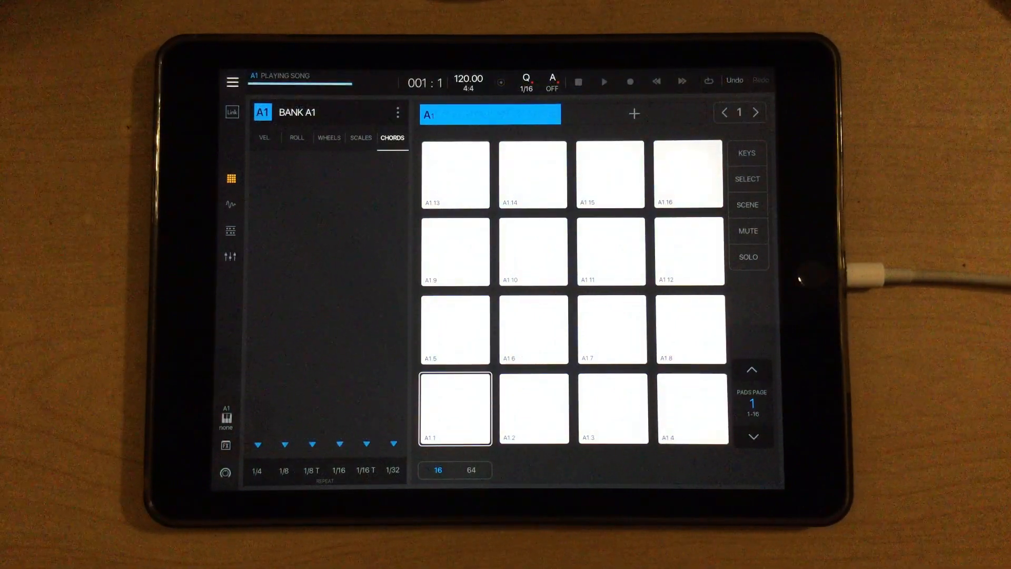
left_click(397, 111)
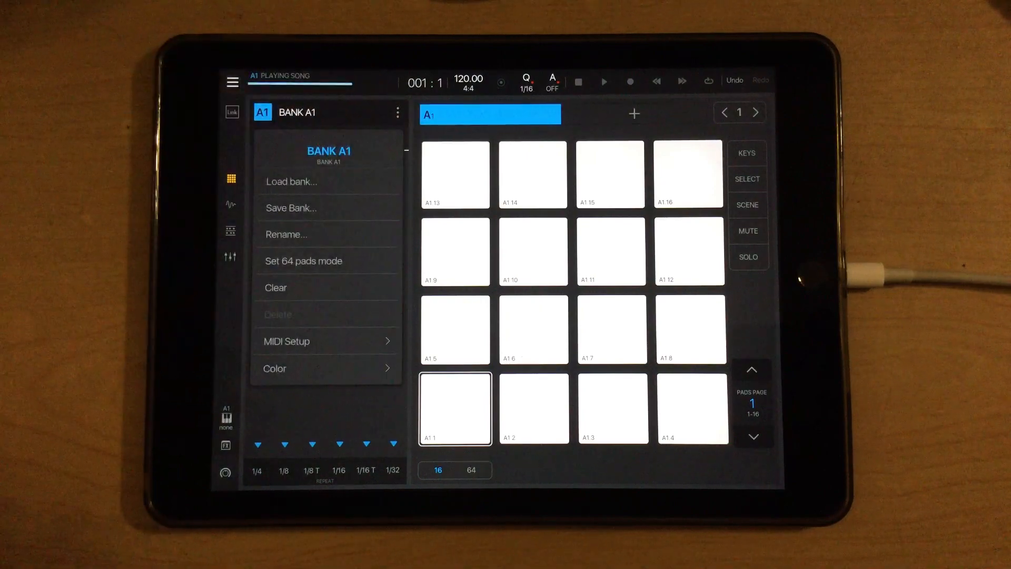
left_click(291, 181)
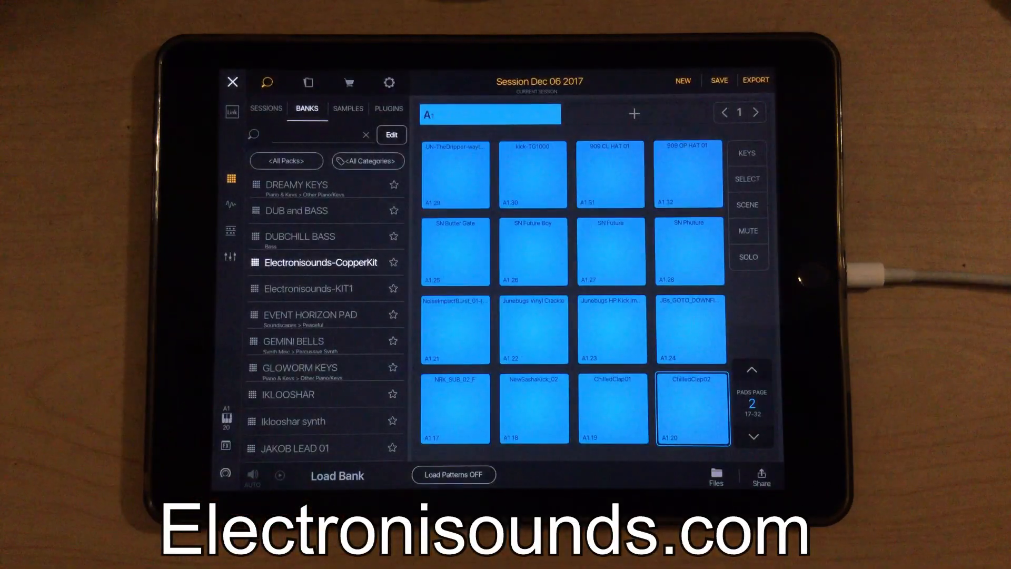
- Preview the CopperKit ChilledClap01 pad and flip between pad pages 1 and 2
left_click(612, 409)
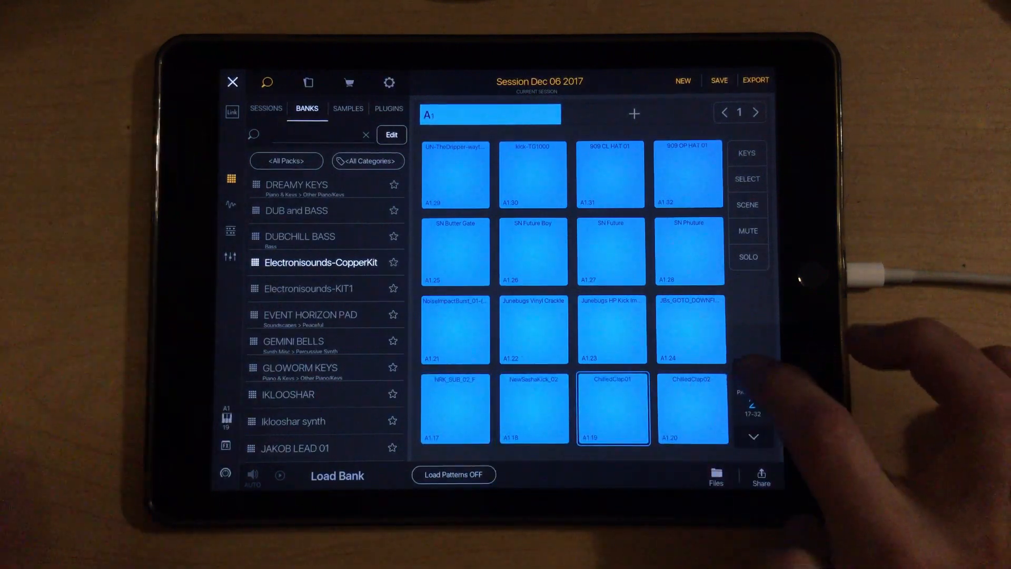
left_click(753, 370)
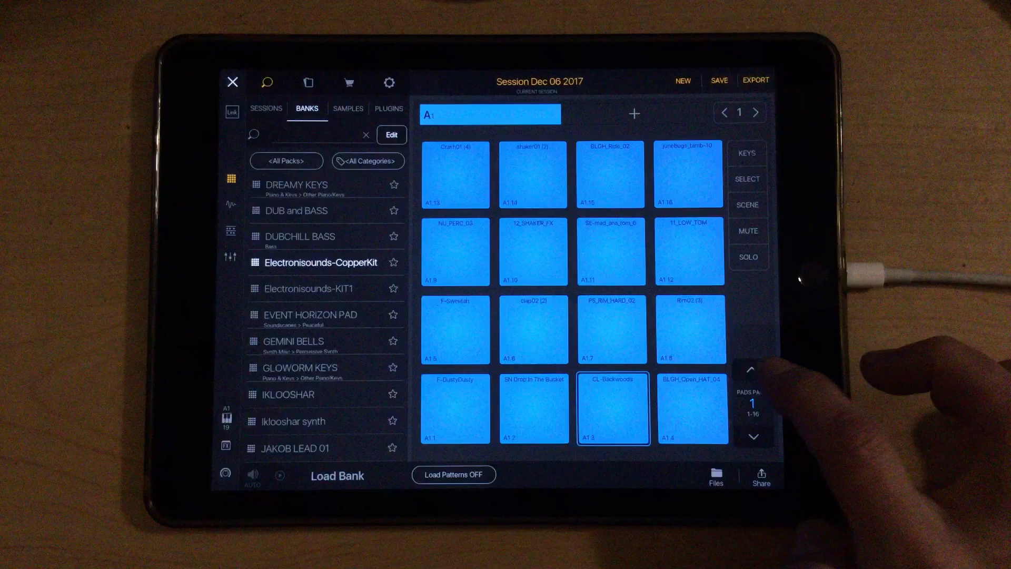
left_click(752, 370)
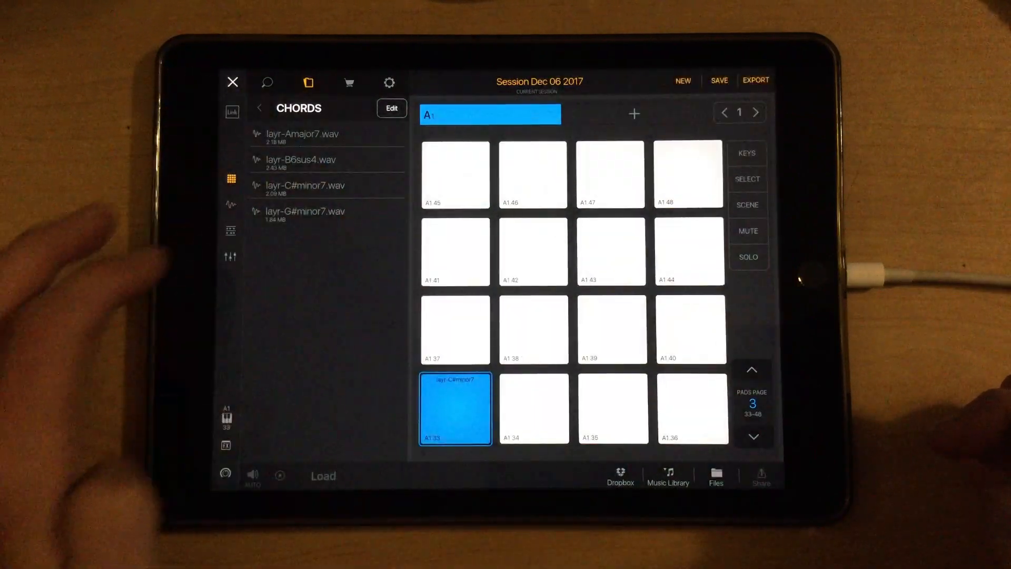
- Fill pads A1.33–A1.36 with the layr chords, check B6sus4, return to page 1
left_click(533, 408)
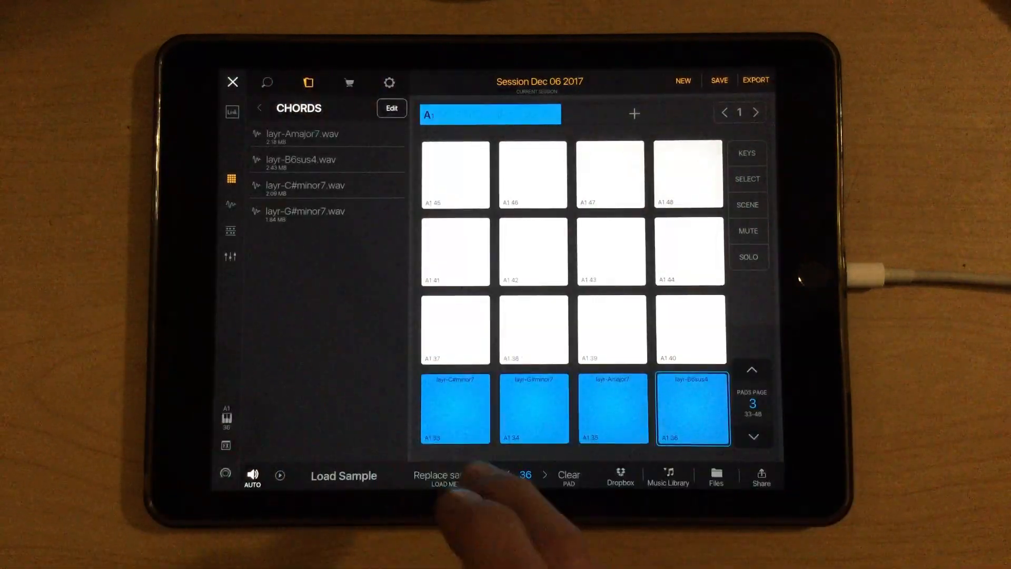
left_click(532, 408)
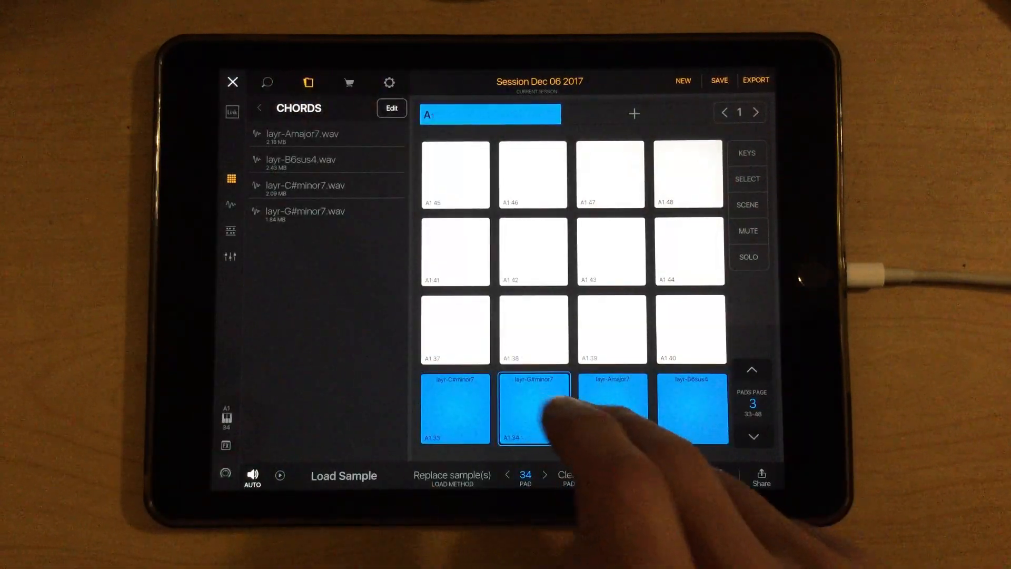
left_click(692, 408)
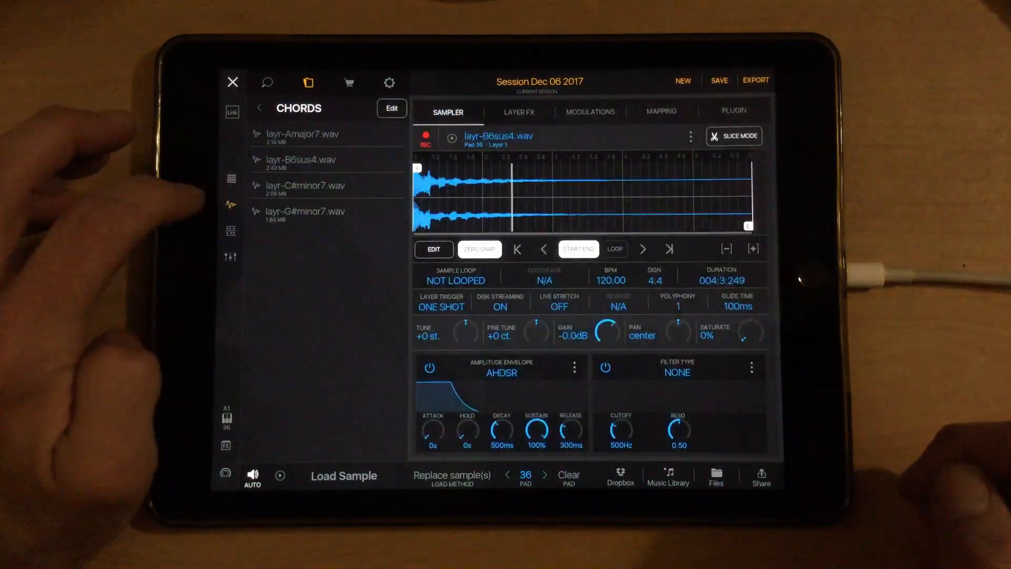
left_click(231, 178)
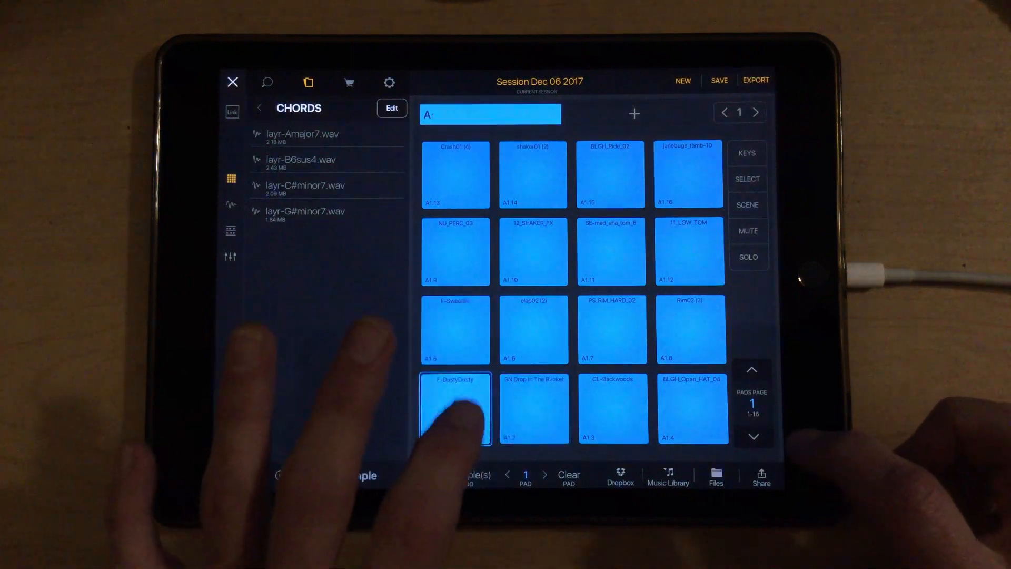
left_click(534, 408)
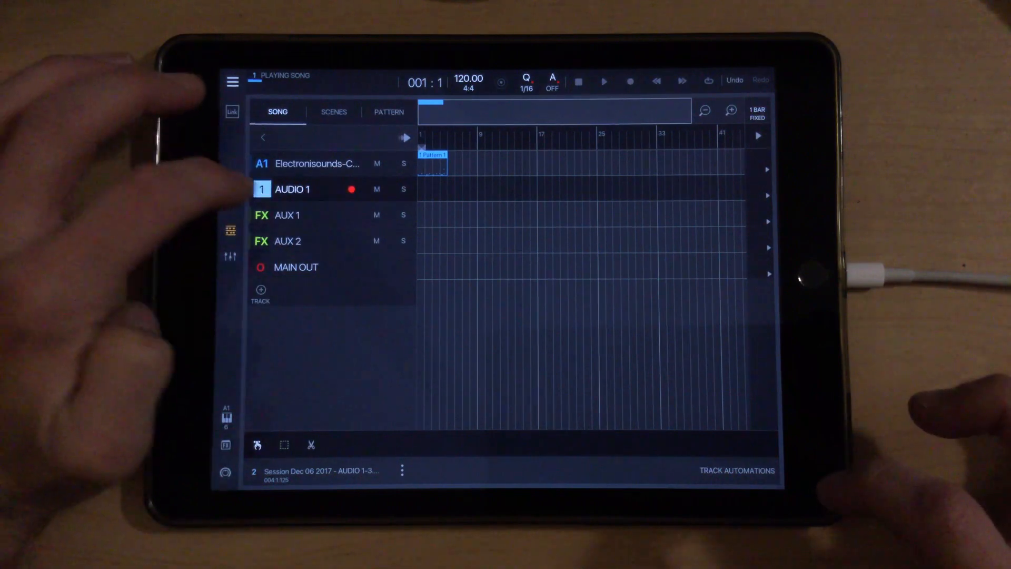
- Delete the AUDIO 1 track and show the Electronisounds drum track's patterns
left_click(292, 189)
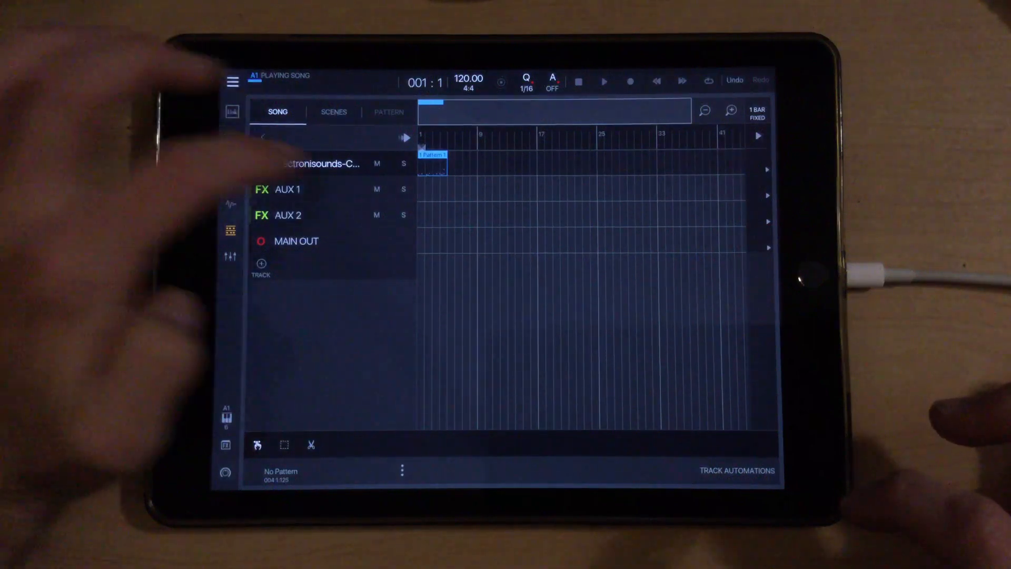
left_click(431, 163)
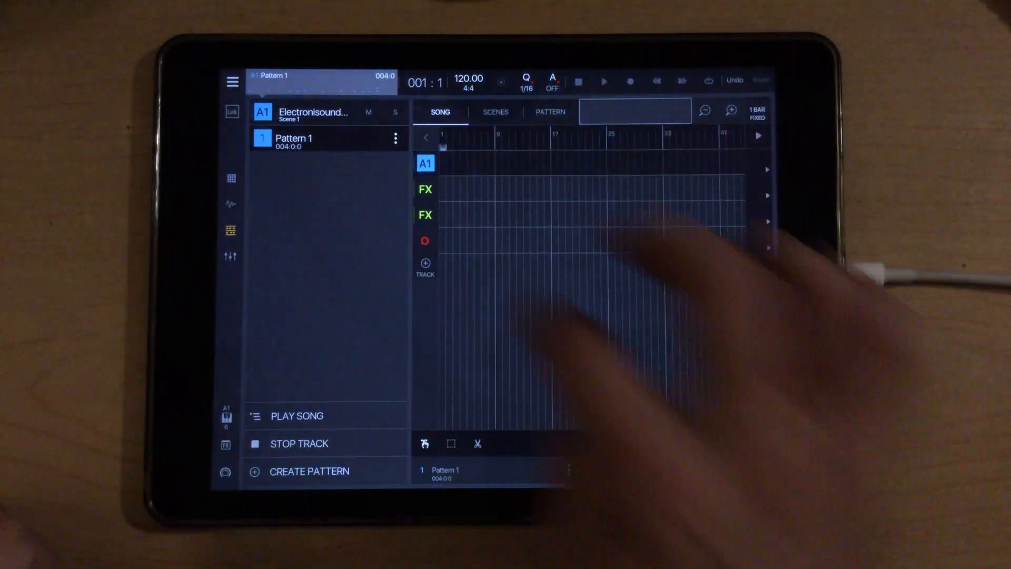
- Open the A1 track's pattern list and add a five-bar Pattern 2 under Pattern 1
left_click(456, 164)
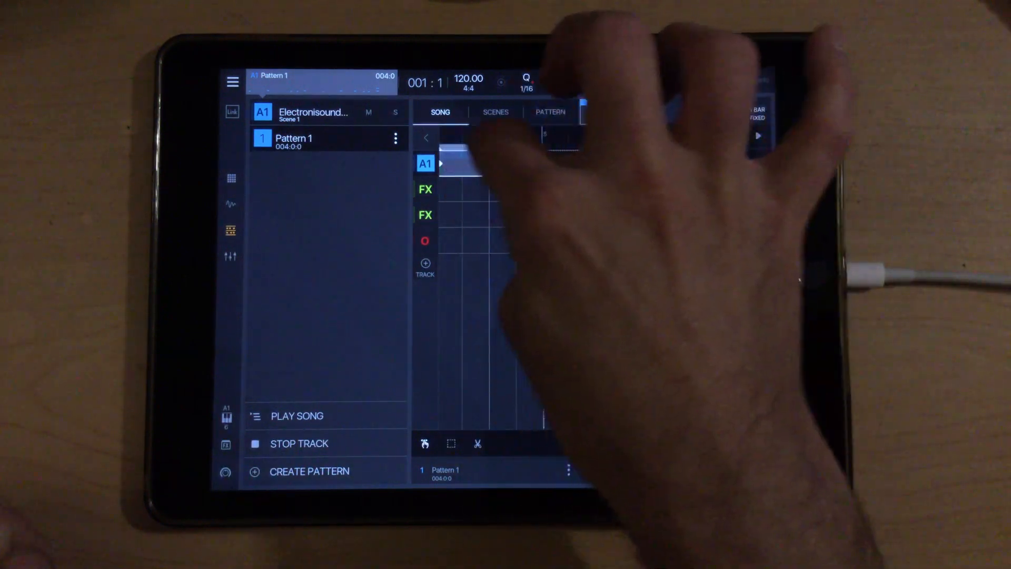
left_click(471, 163)
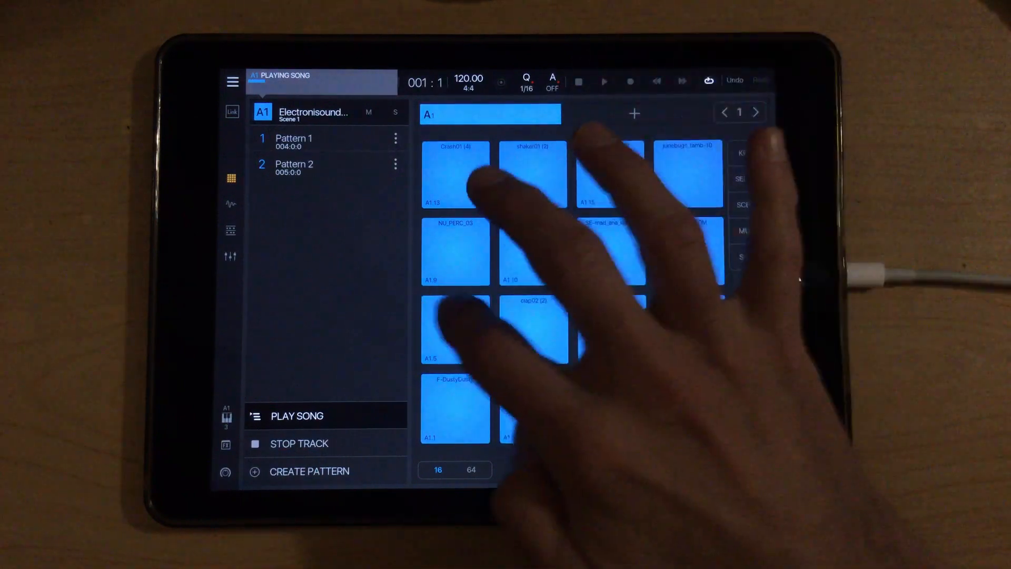
- Record shaker and F-Sweetah percussion hits into Pattern 2 during playback
left_click(455, 329)
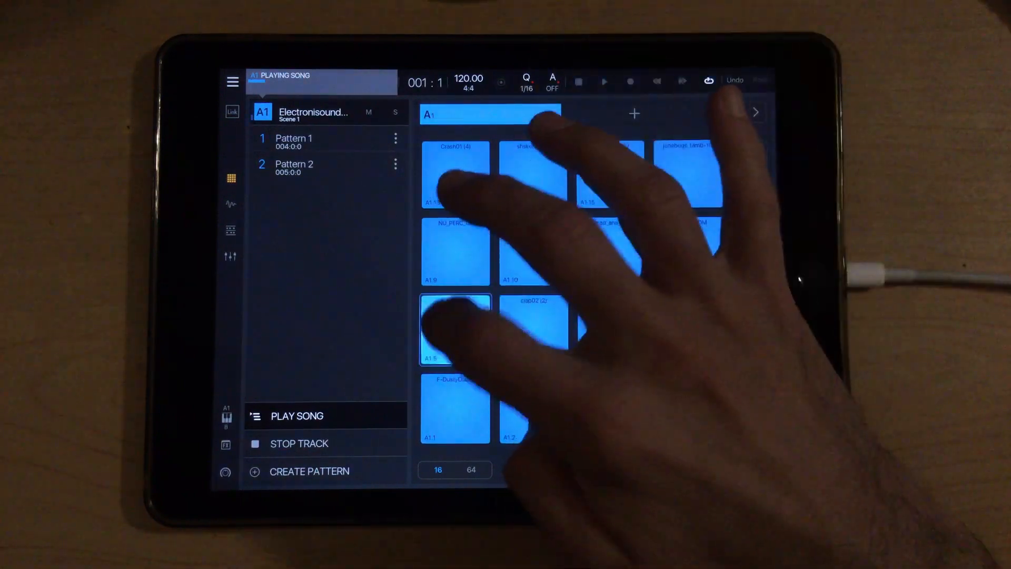
left_click(612, 408)
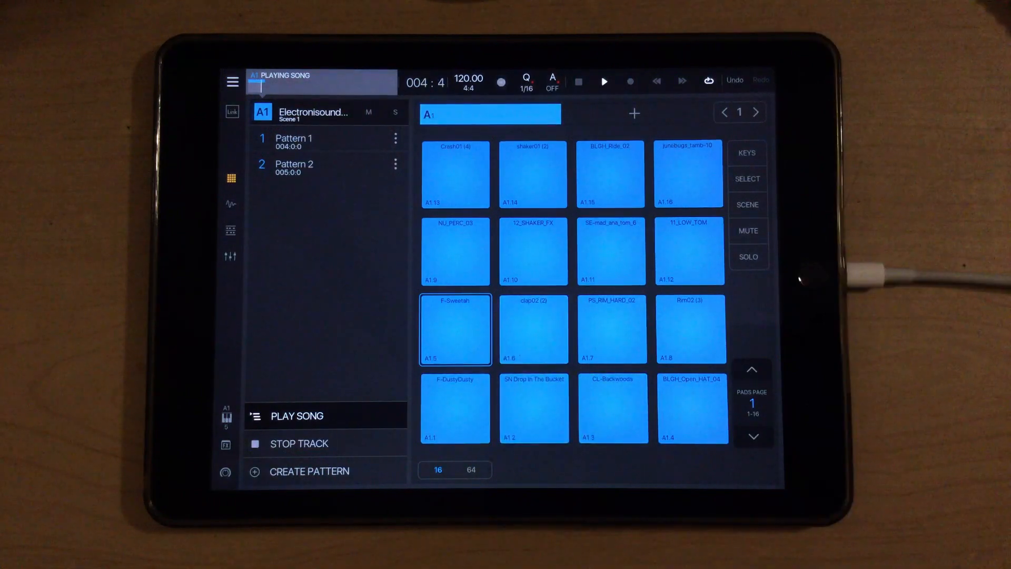
left_click(690, 408)
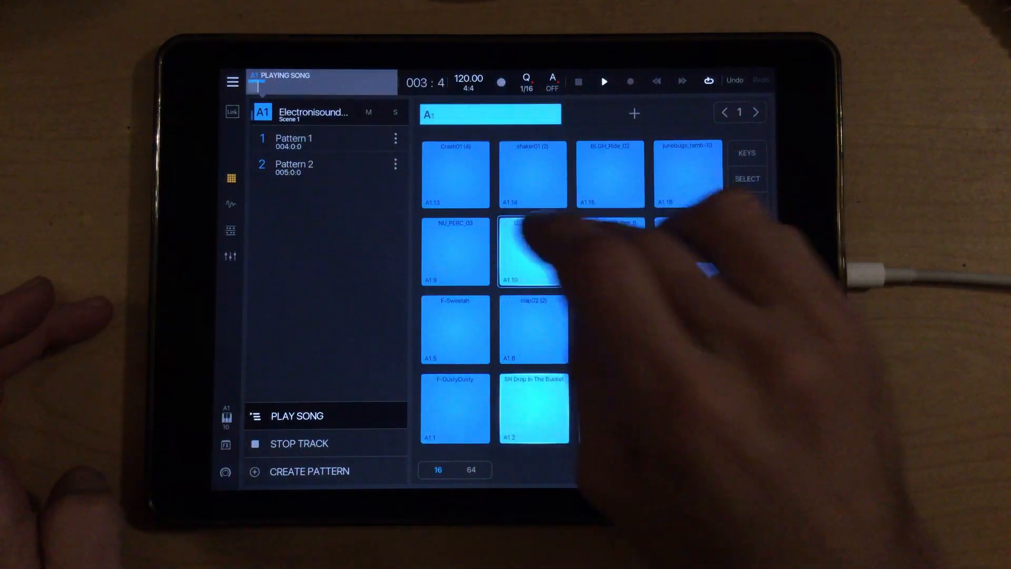
left_click(533, 252)
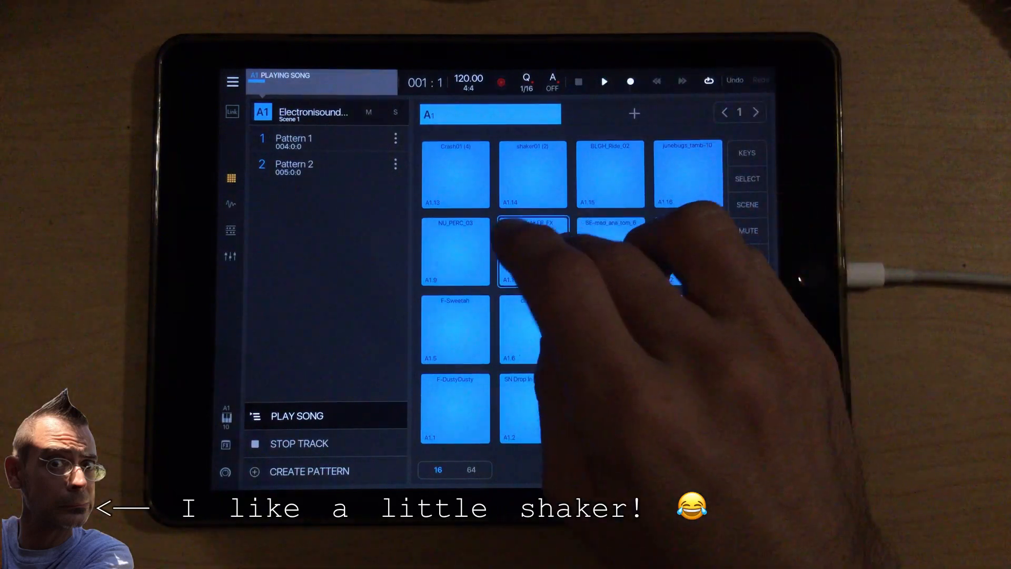
left_click(532, 251)
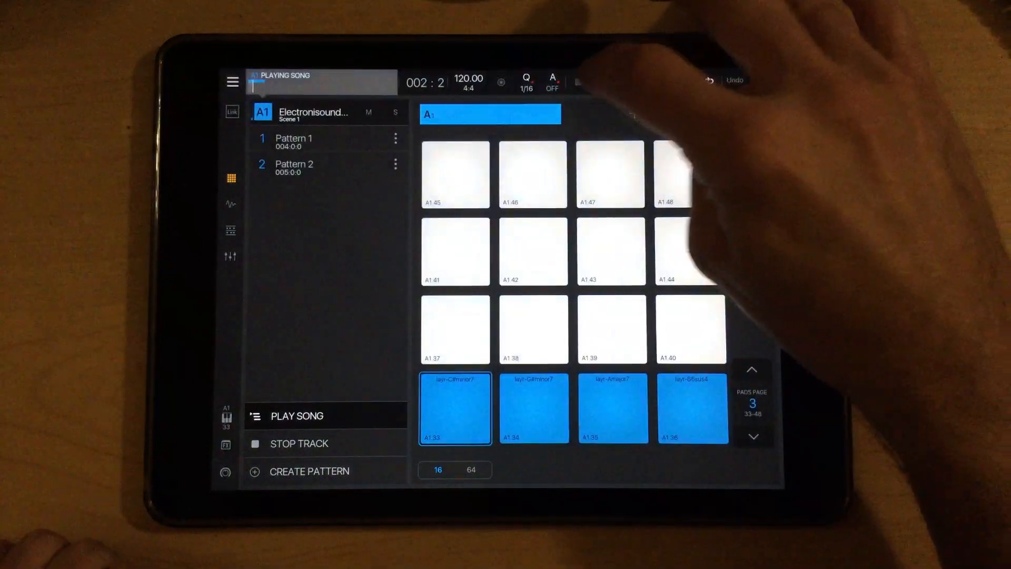
left_click(231, 230)
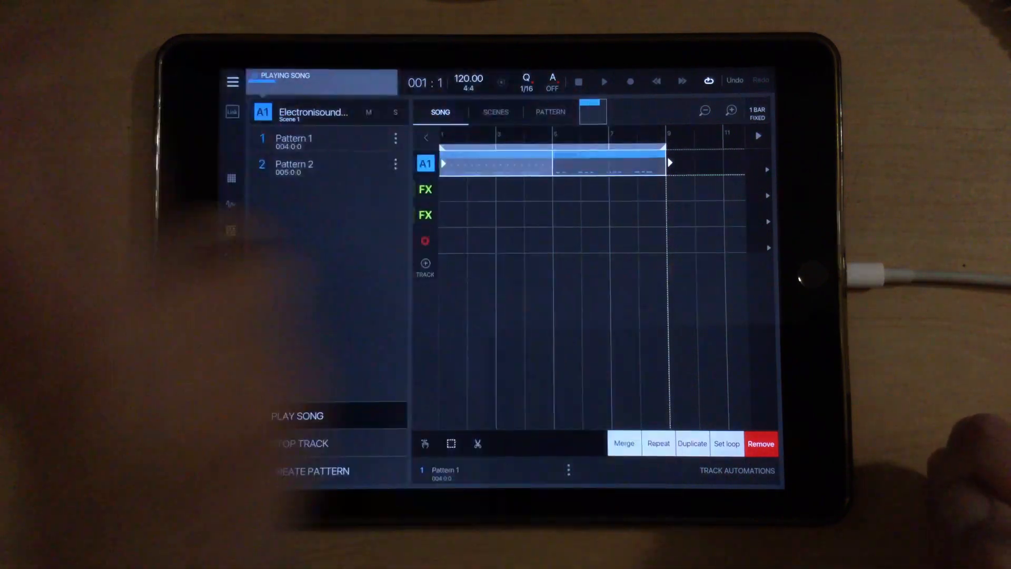
- Select the eight-bar Pattern 3 clip and open it in the Pattern editor
left_click(309, 471)
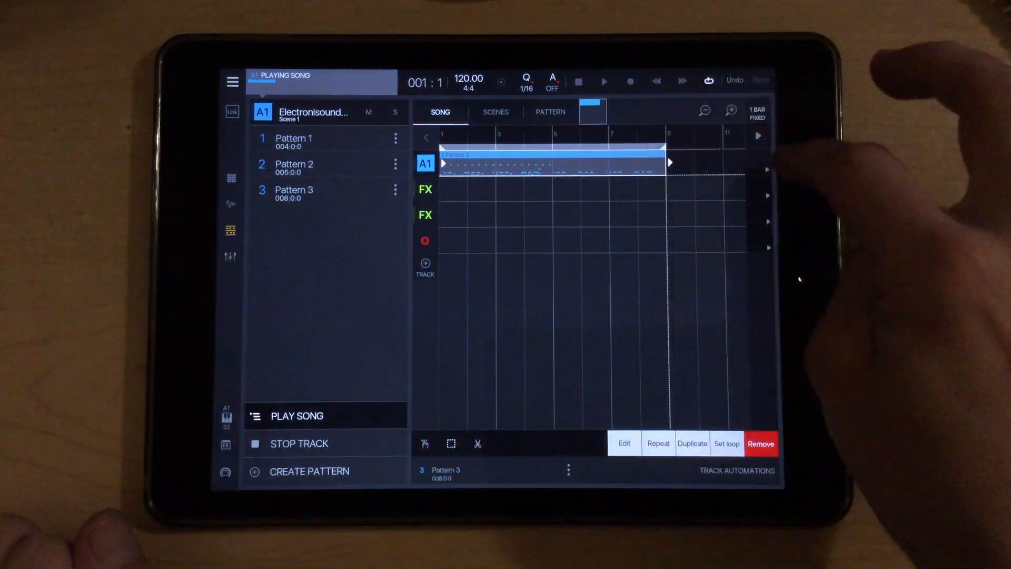
left_click(549, 112)
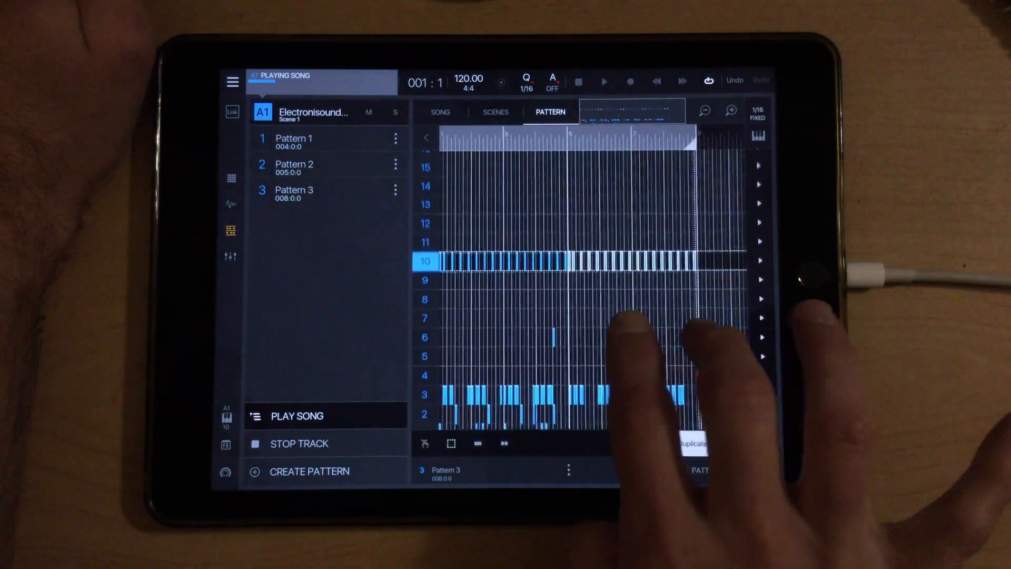
- Zoom out Pattern 3's grid and open the sound browser on the CHORDS folder
scroll("down", 3)
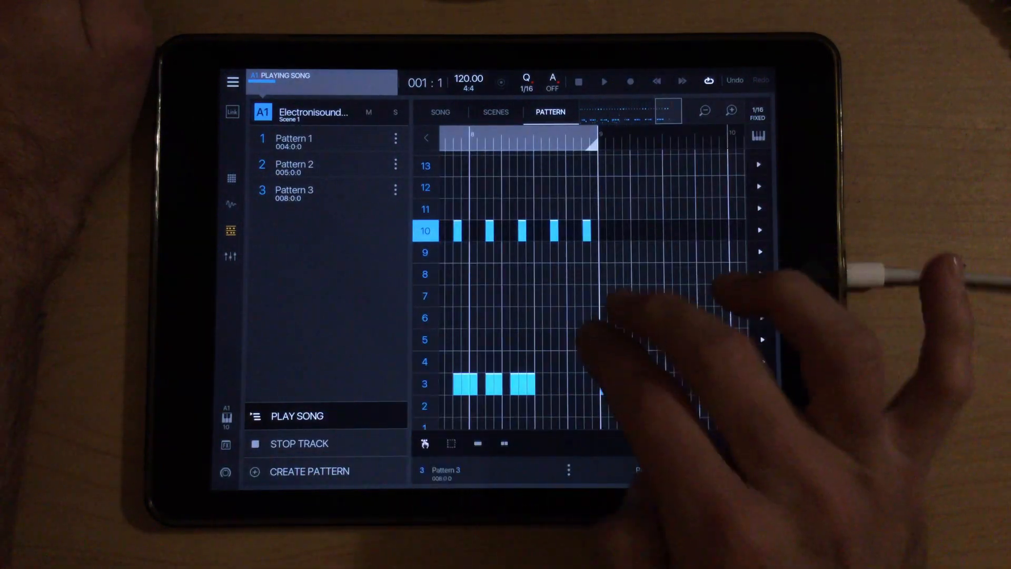
left_click(537, 317)
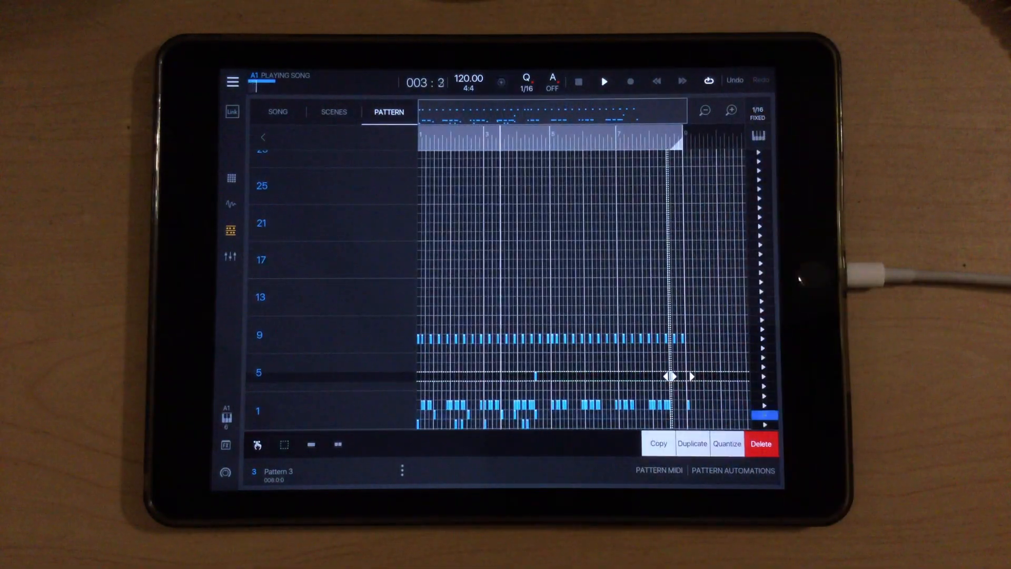
left_click(232, 82)
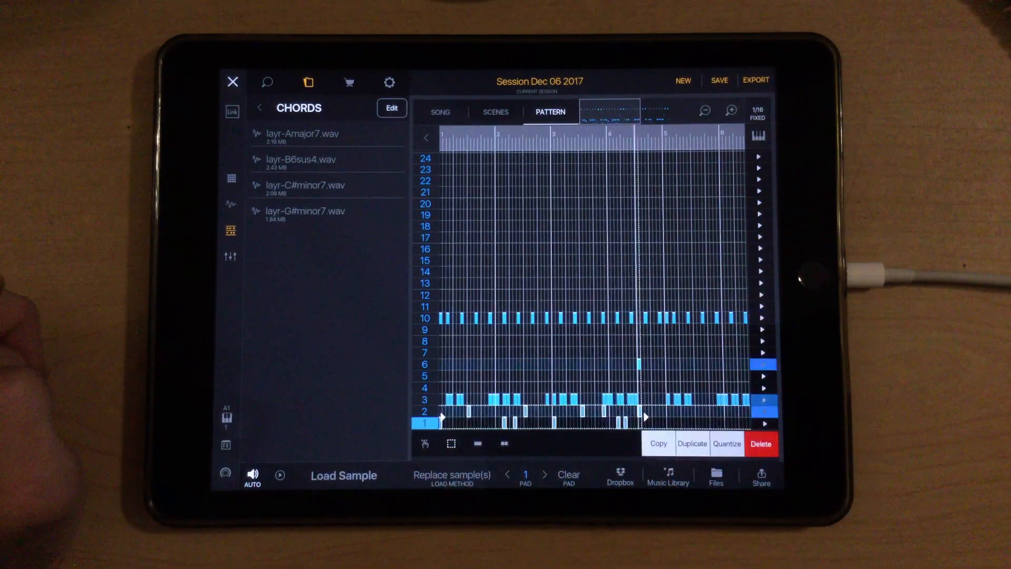
- Set the editing grid to 1/4 notes and bring up the LayR chord pads on page 3
left_click(759, 115)
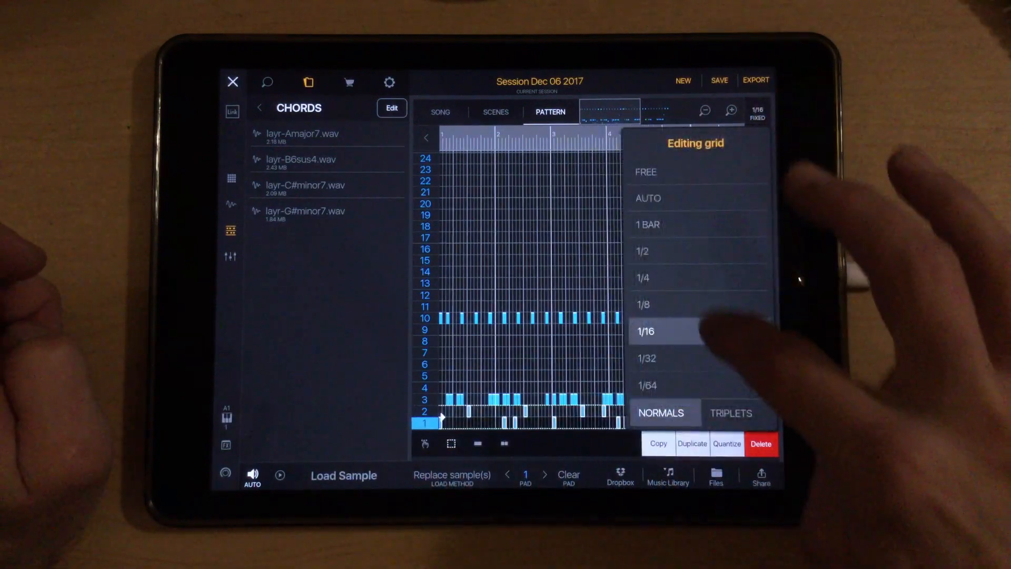
left_click(642, 278)
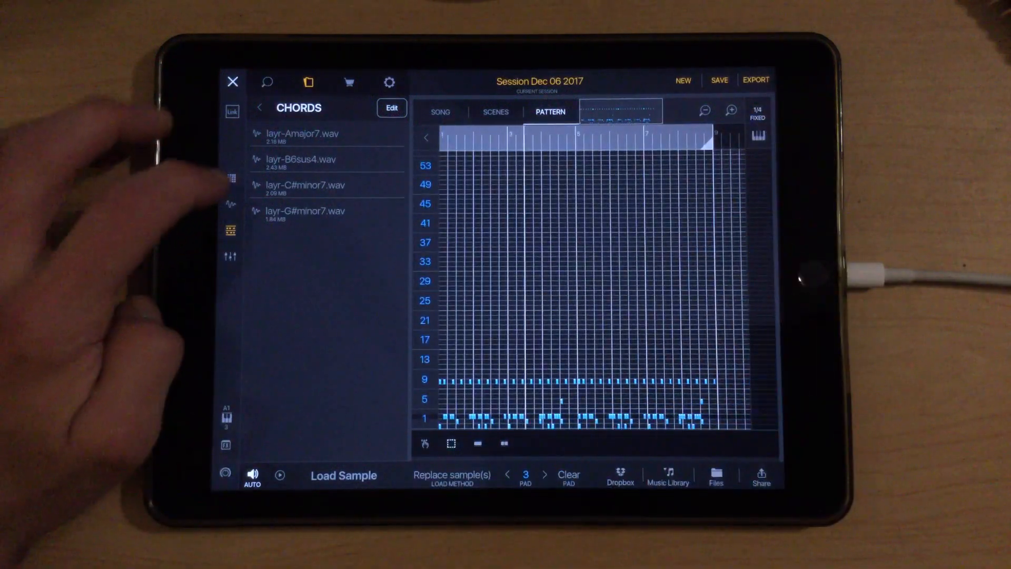
left_click(230, 176)
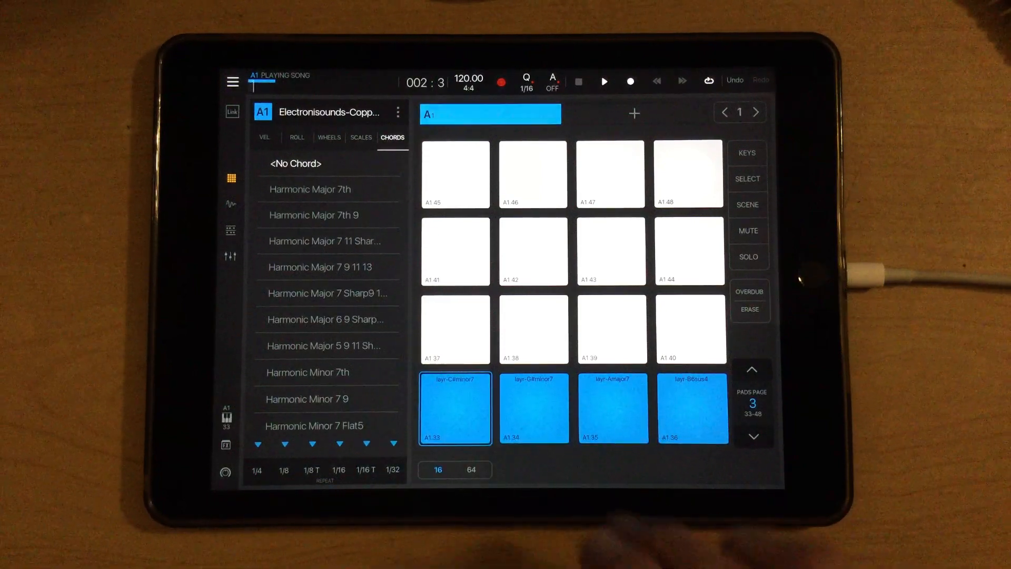
- Play the G#minor7, Amajor7 and B6sus4 chord pads in time over the drums
left_click(533, 407)
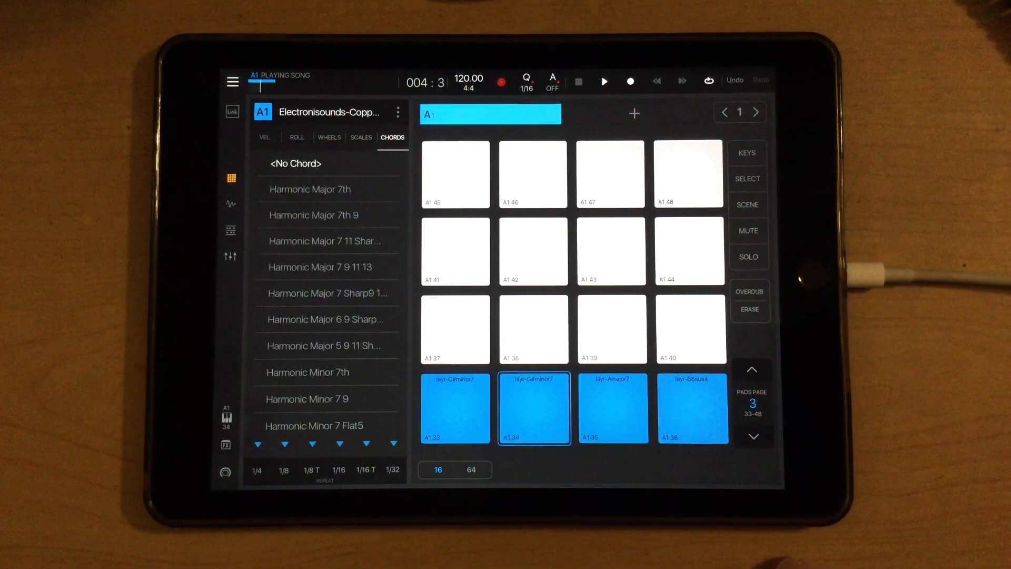
left_click(612, 408)
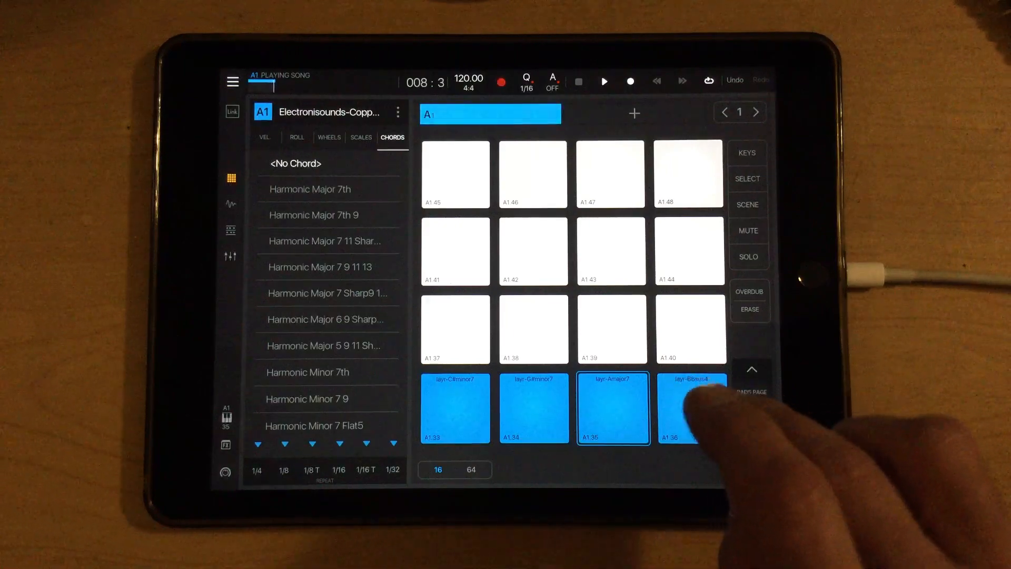
left_click(692, 408)
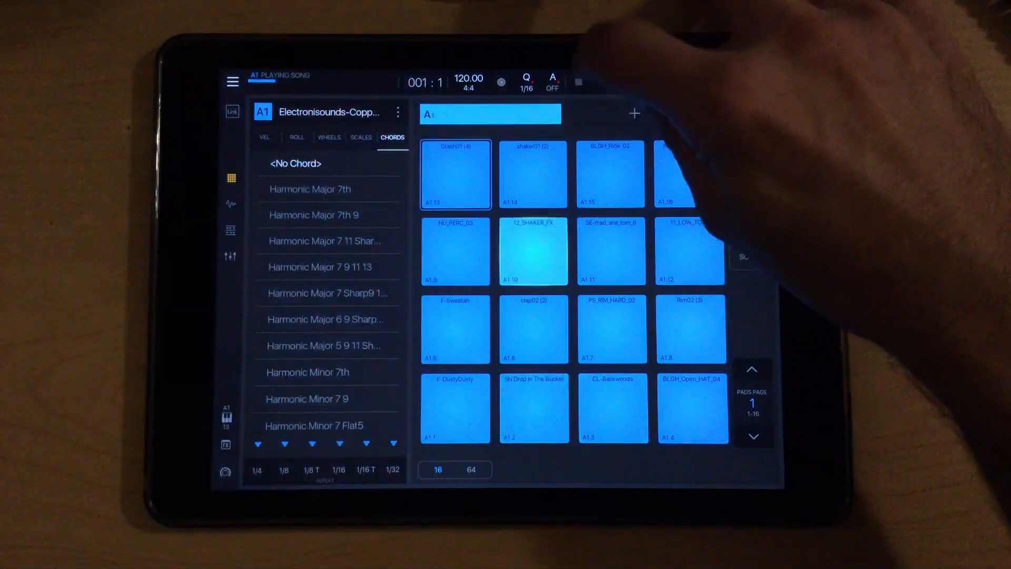
- Arm recording and record four BLGH_Open_HAT_04 open hi-hat hits, then stop recording
left_click(501, 81)
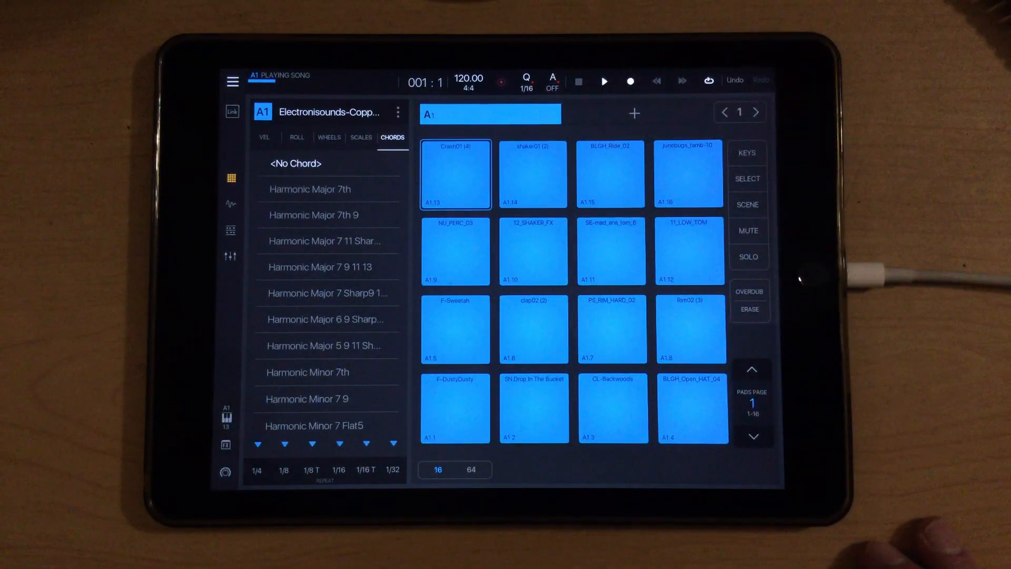
left_click(691, 407)
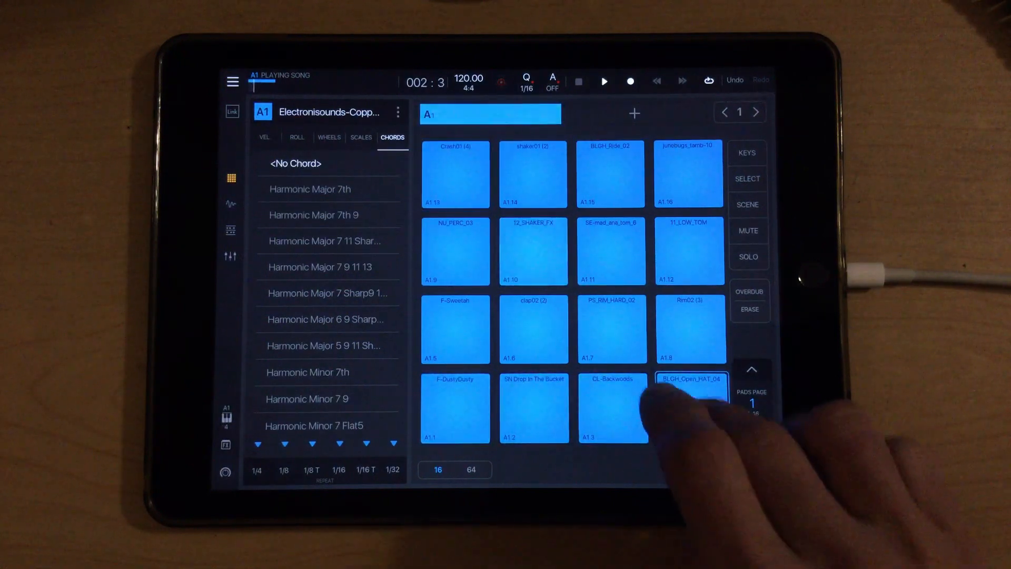
left_click(690, 408)
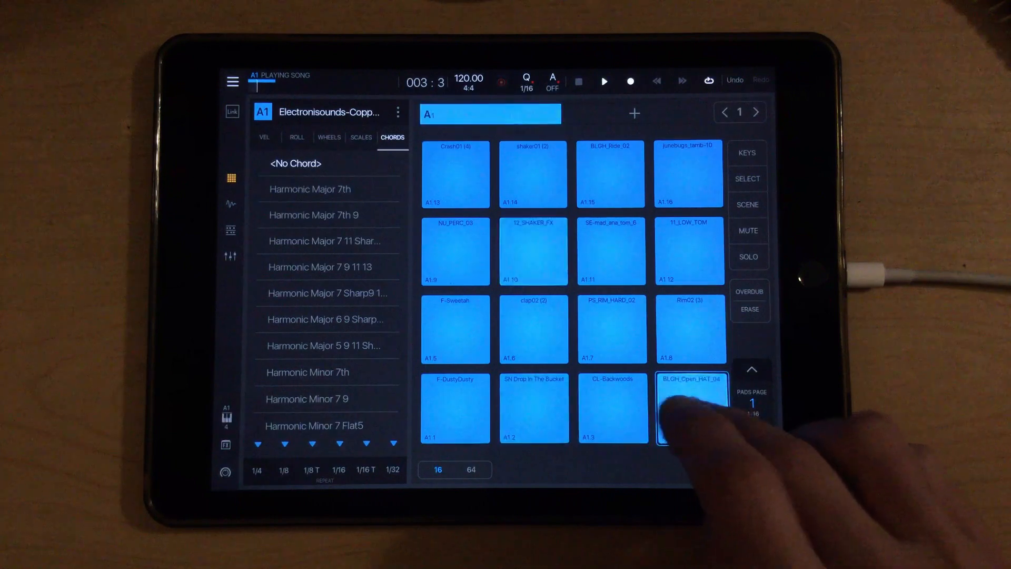
left_click(690, 406)
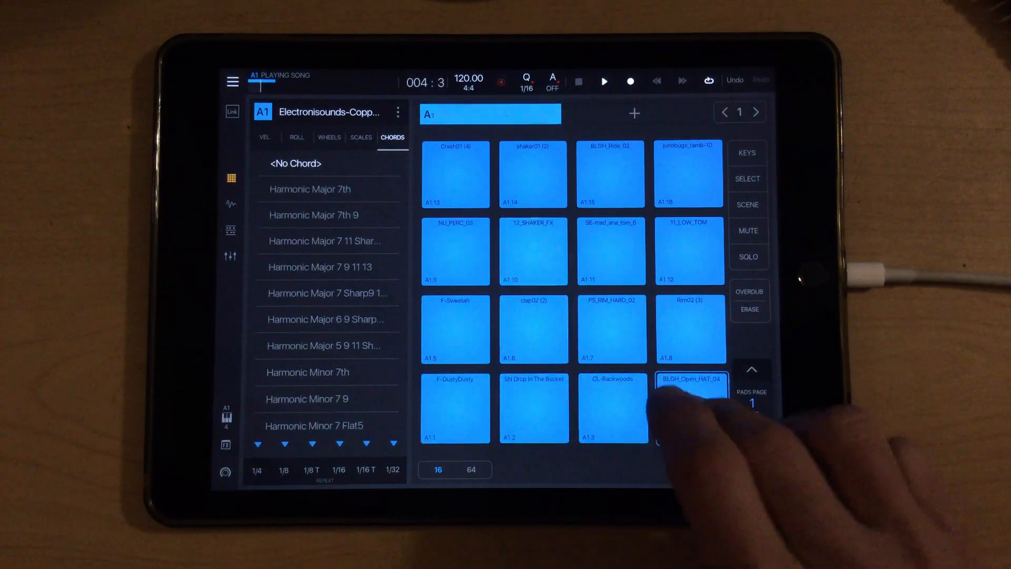
left_click(692, 408)
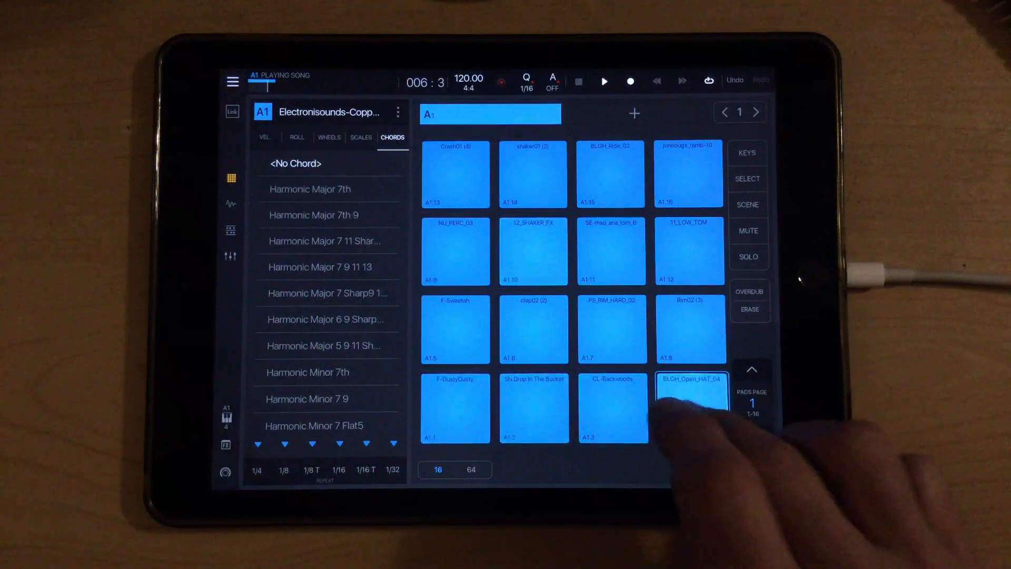
left_click(693, 407)
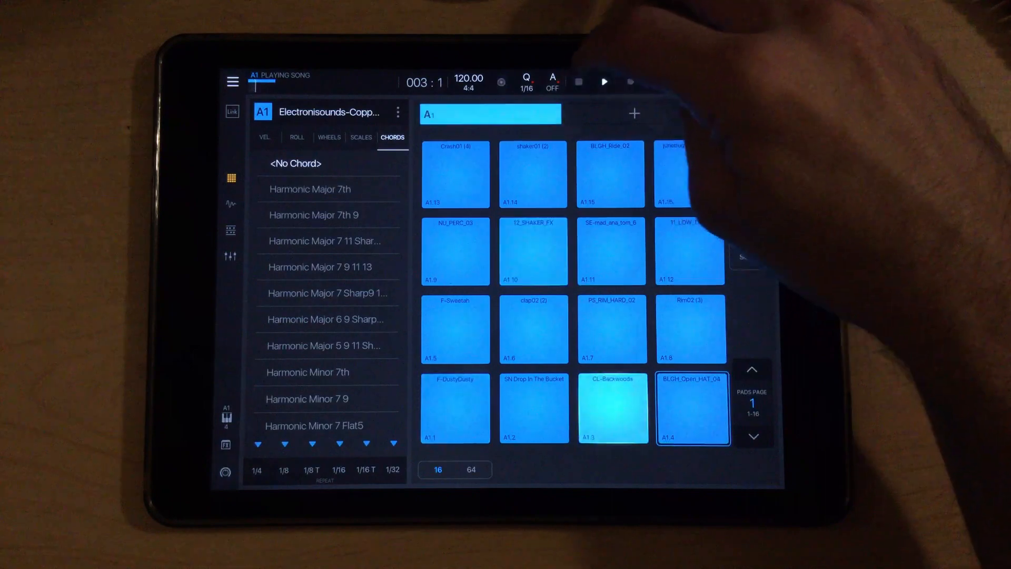
left_click(230, 230)
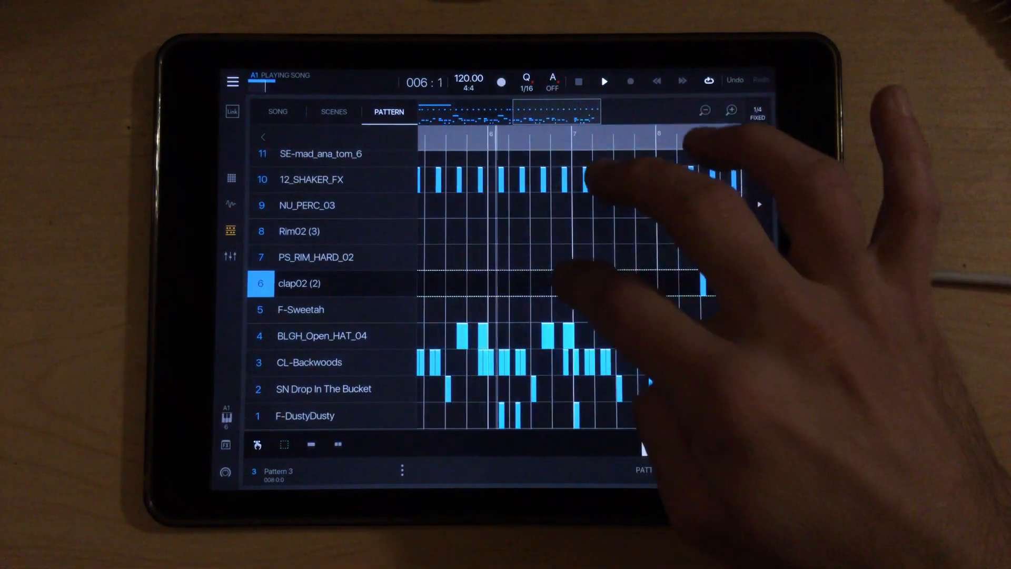
- Return from Pattern 3's note grid to drum pad page 1 via the Pads icon
left_click(542, 283)
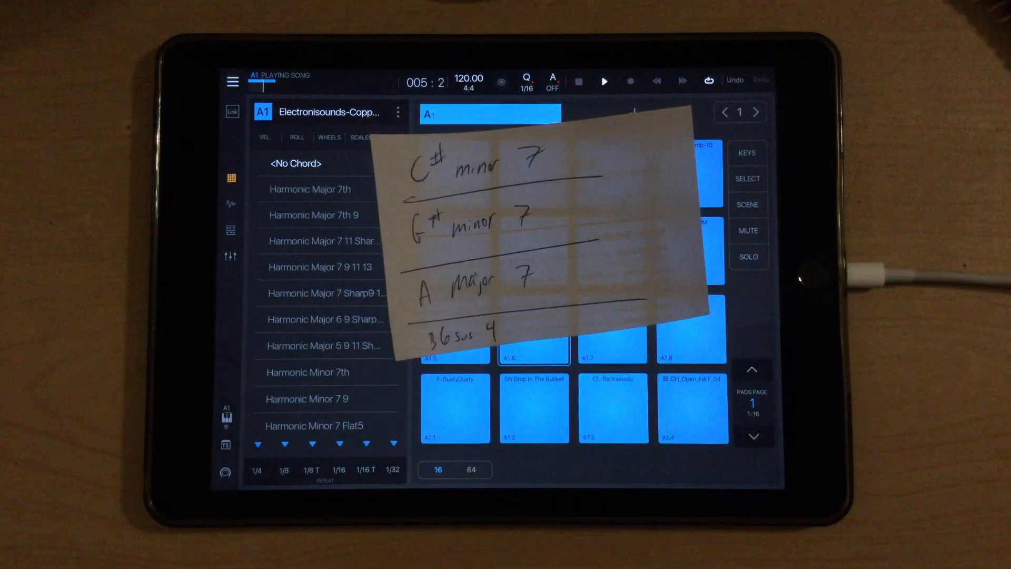
left_click(612, 407)
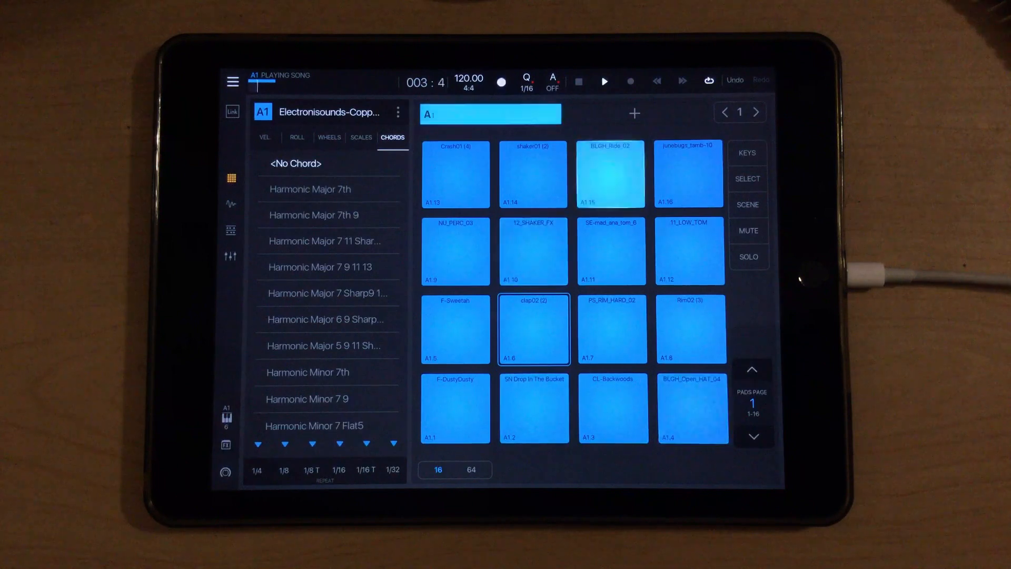
left_click(692, 408)
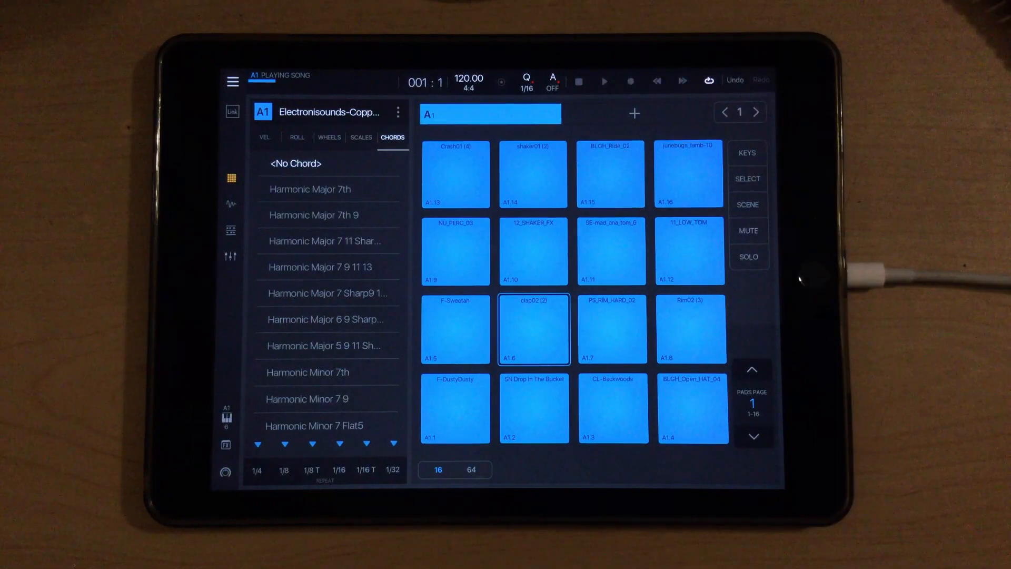
left_click(534, 408)
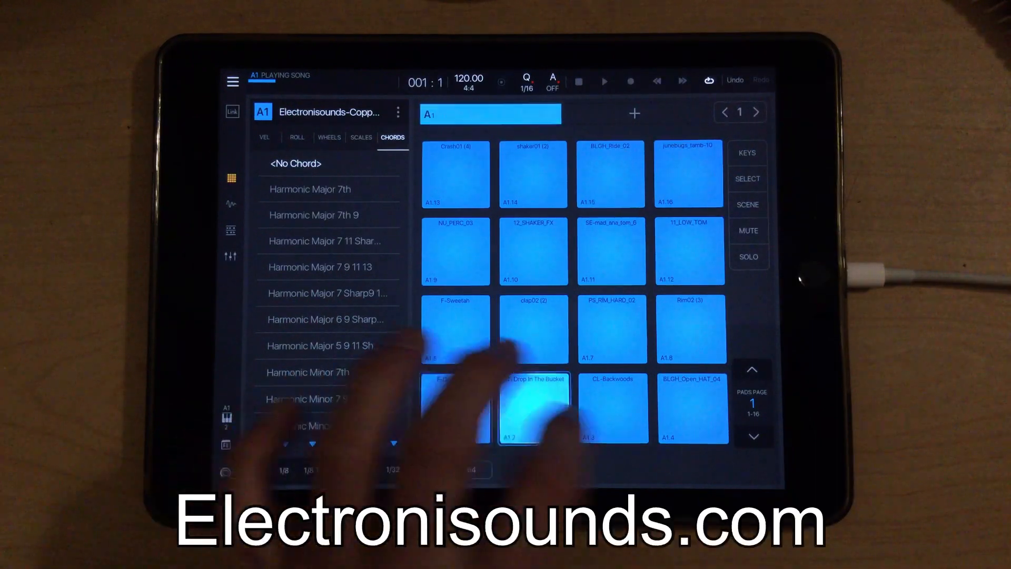